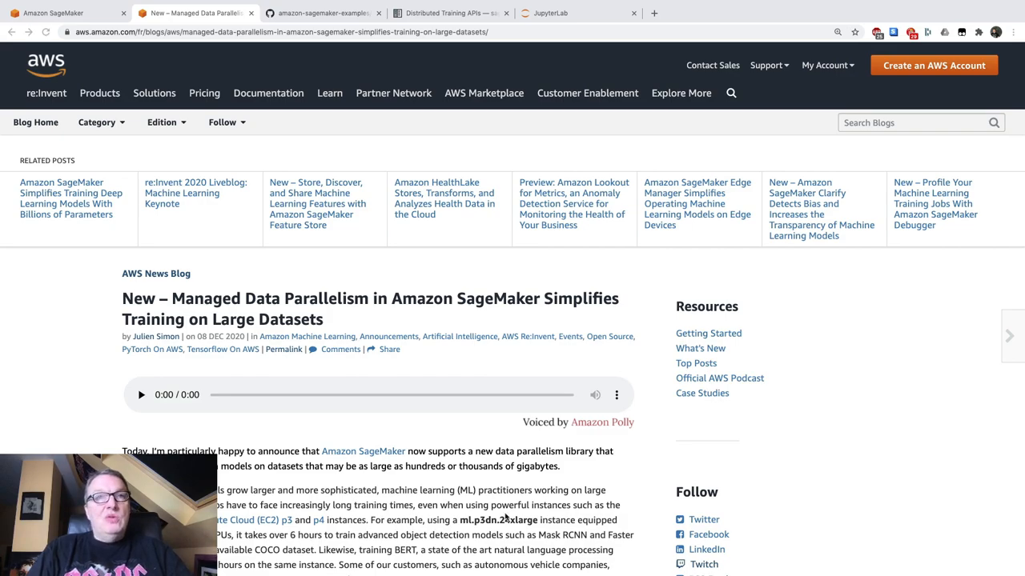
Scroll down the current page, then move to the GitHub repository tab
scroll("down", 3)
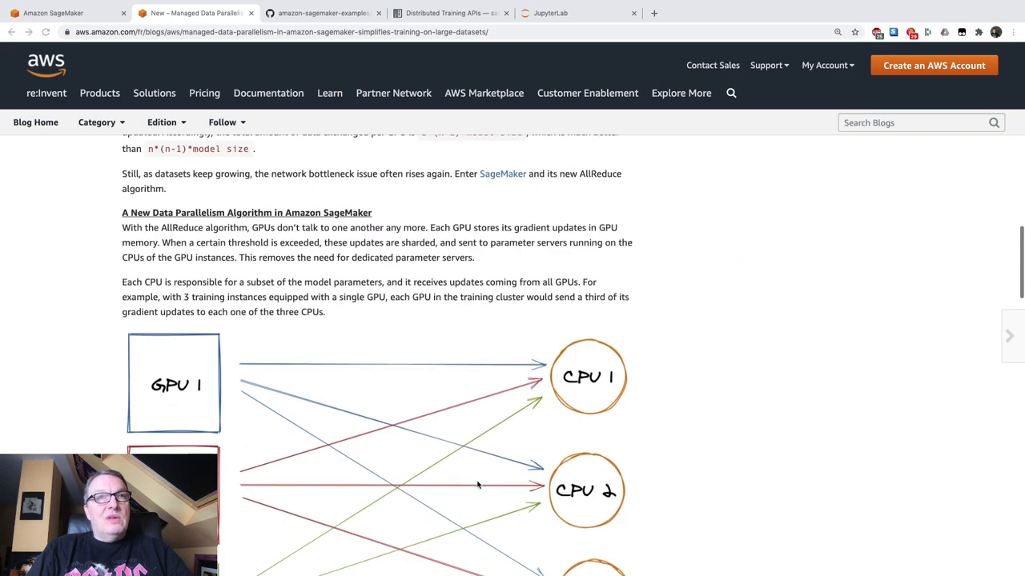
scroll("down", 3)
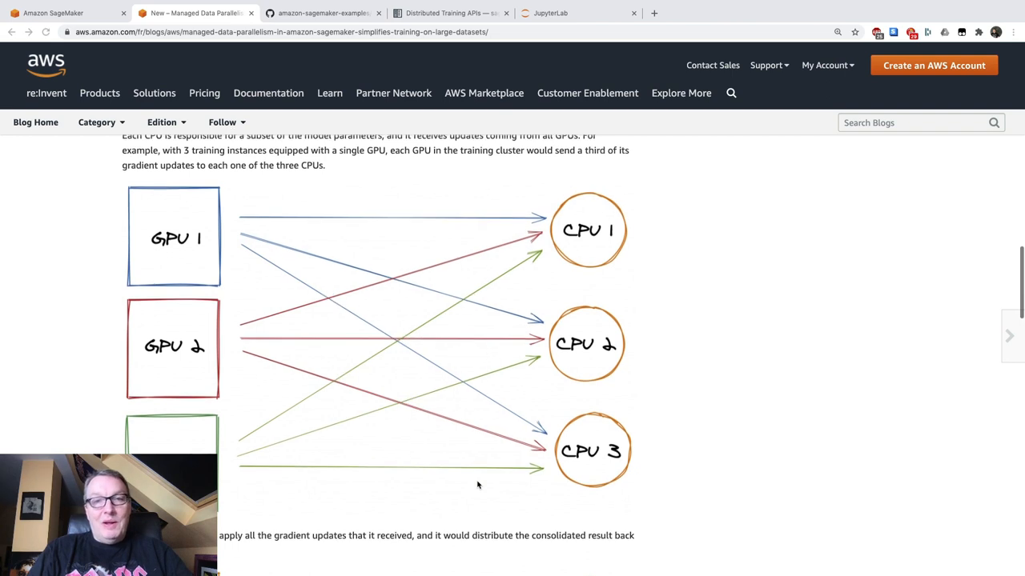
scroll("down", 3)
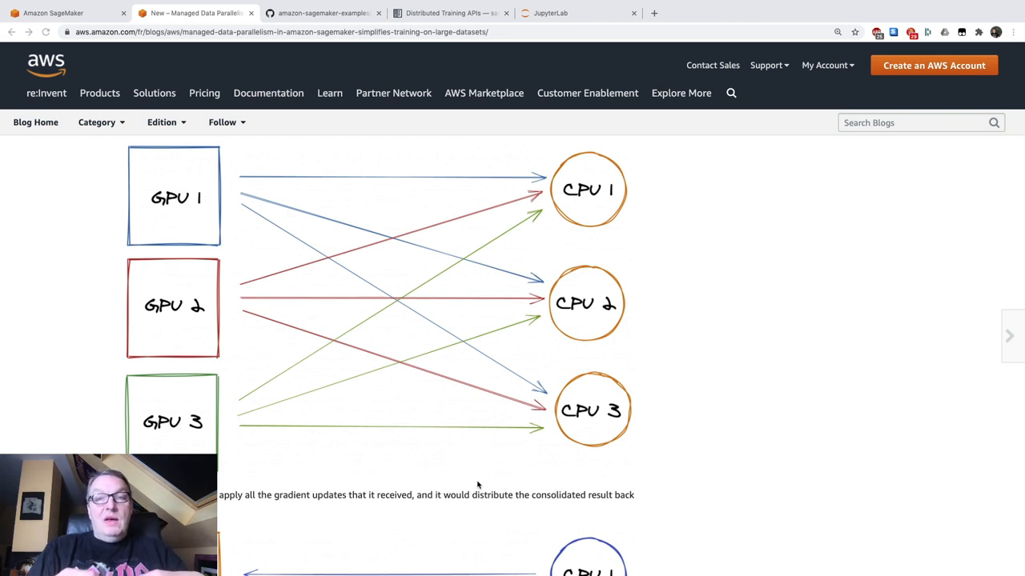
mouse_move(467, 430)
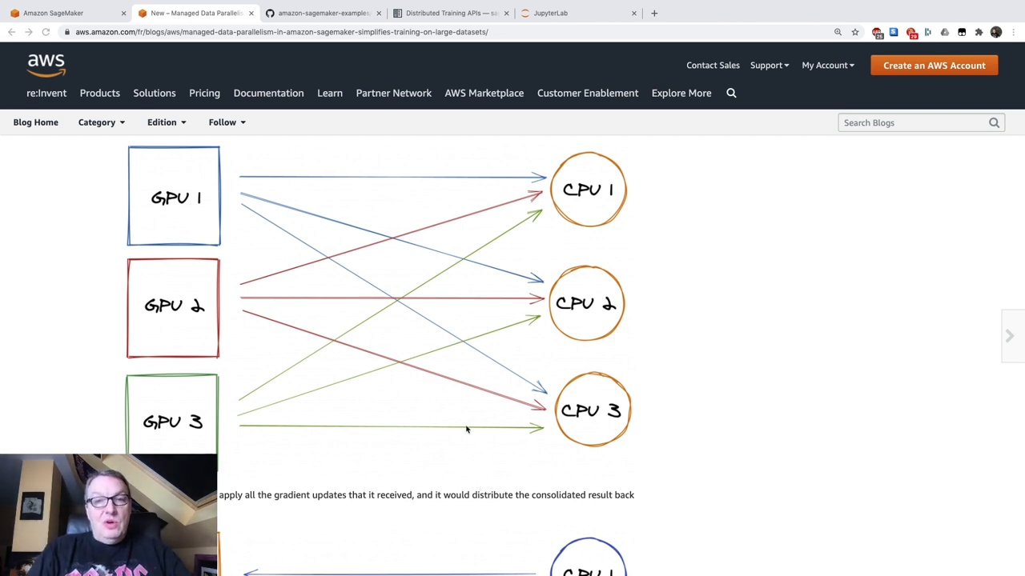
scroll("down", 3)
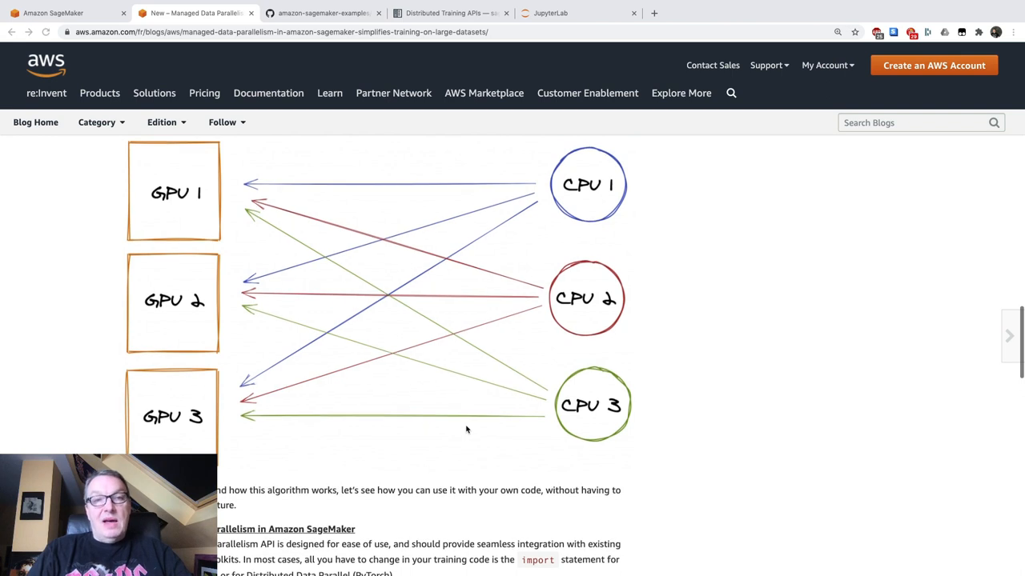
scroll("down", 3)
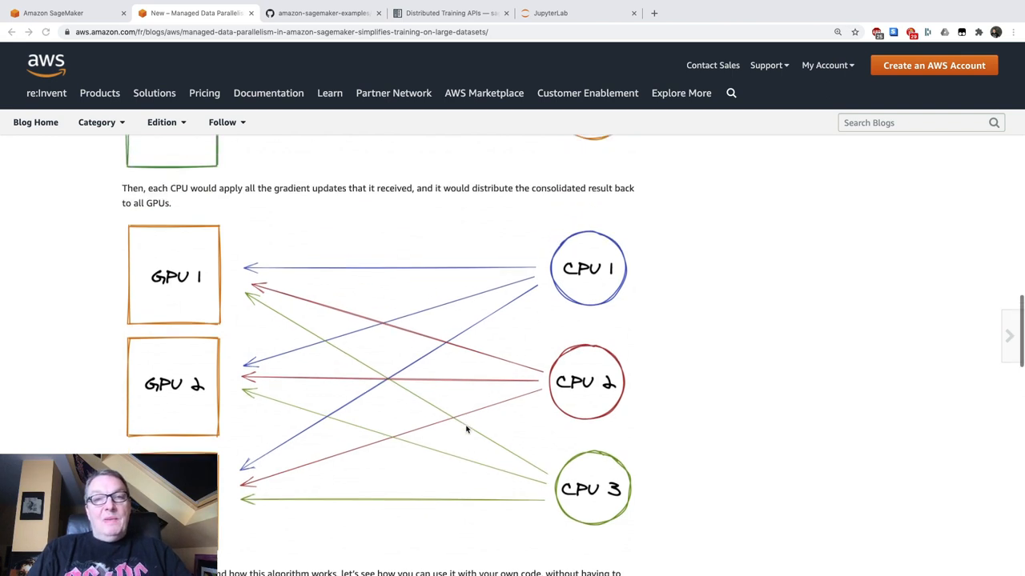
scroll("down", 3)
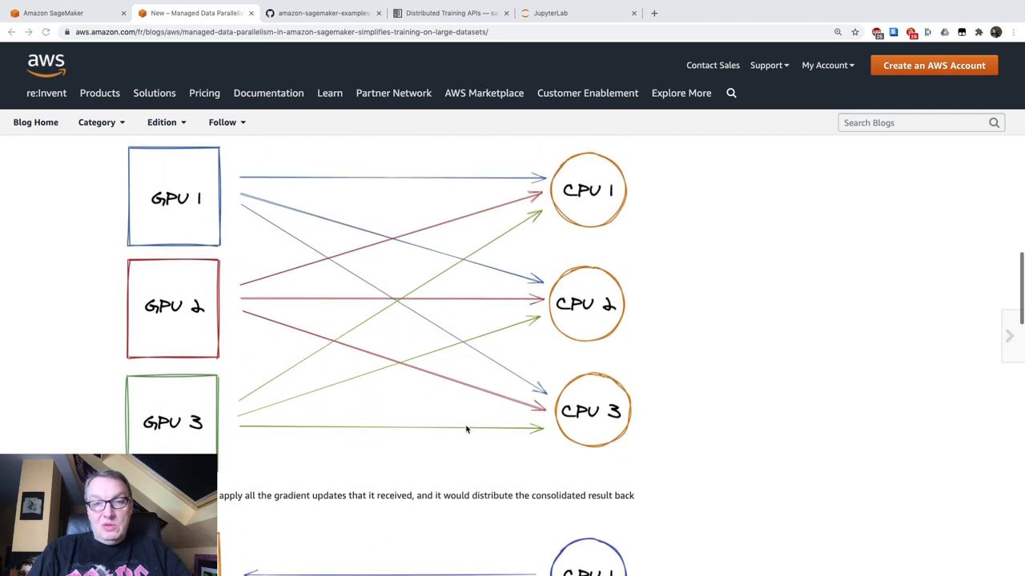
scroll("down", 3)
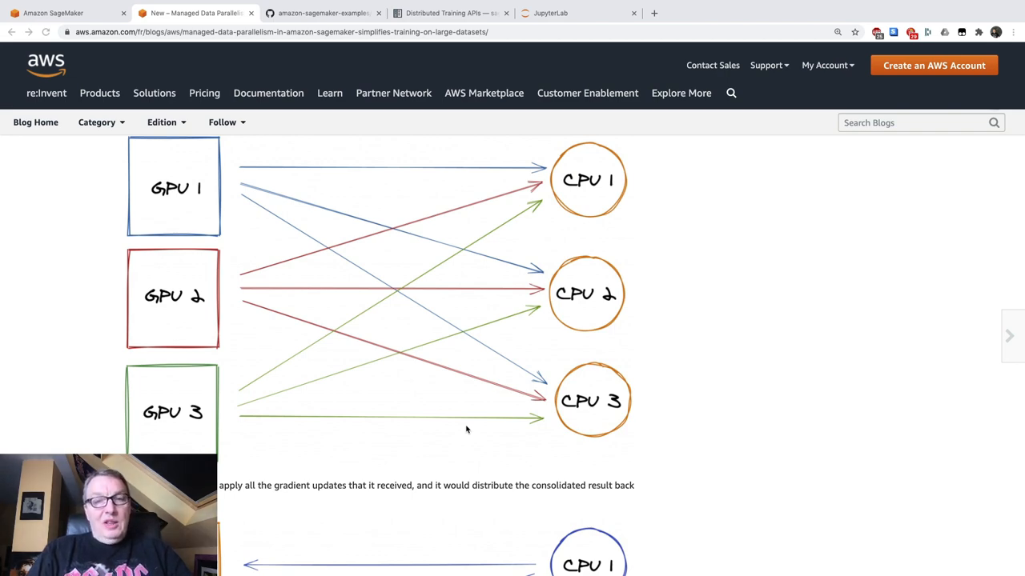
scroll("down", 3)
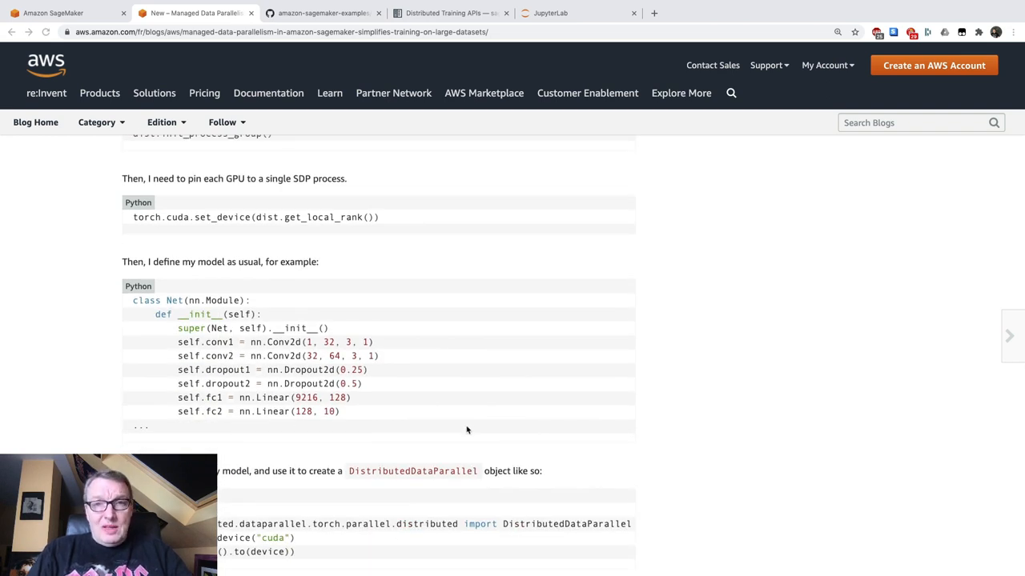
mouse_move(380, 185)
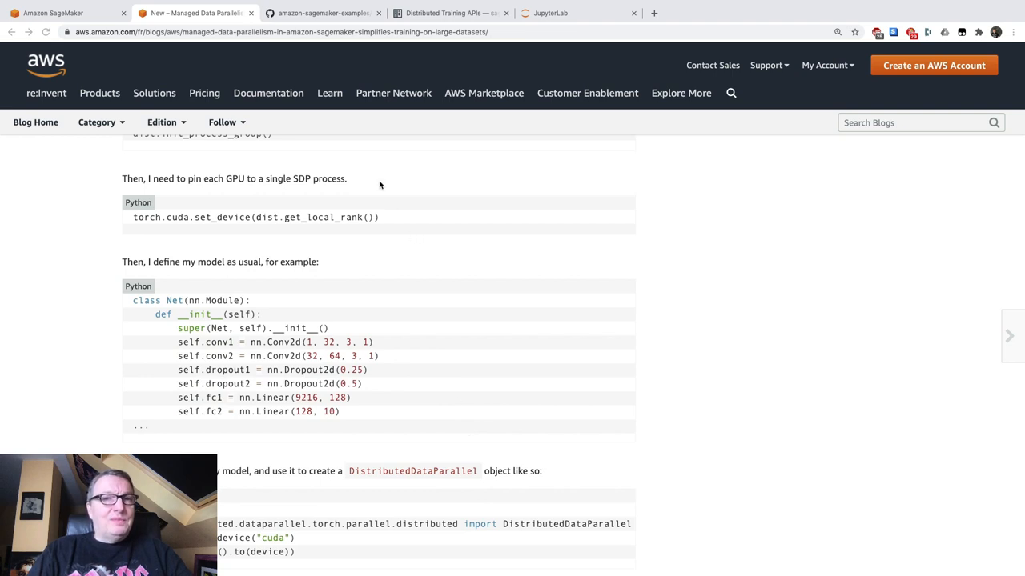
left_click(320, 13)
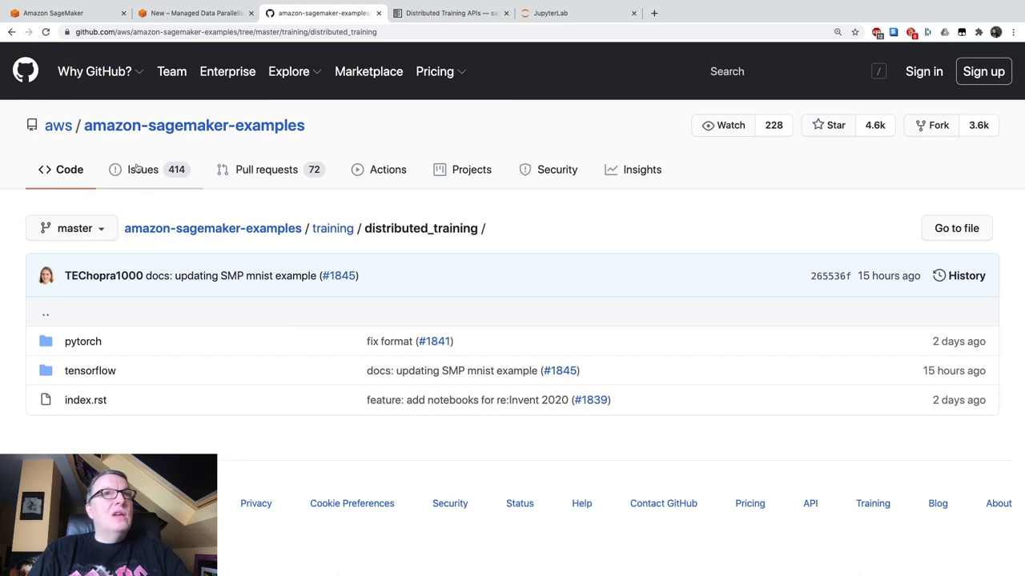
mouse_move(54, 141)
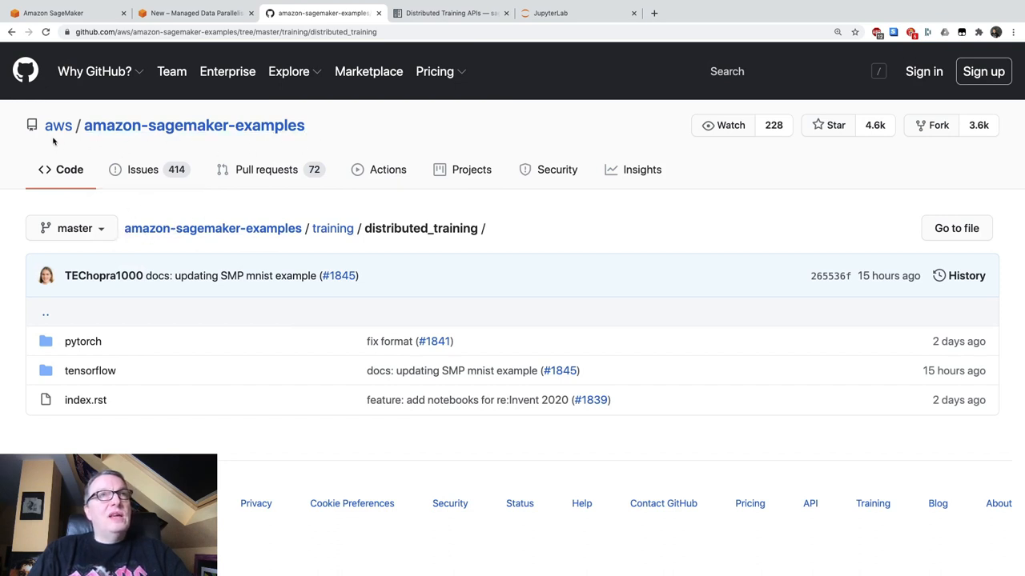
mouse_move(349, 253)
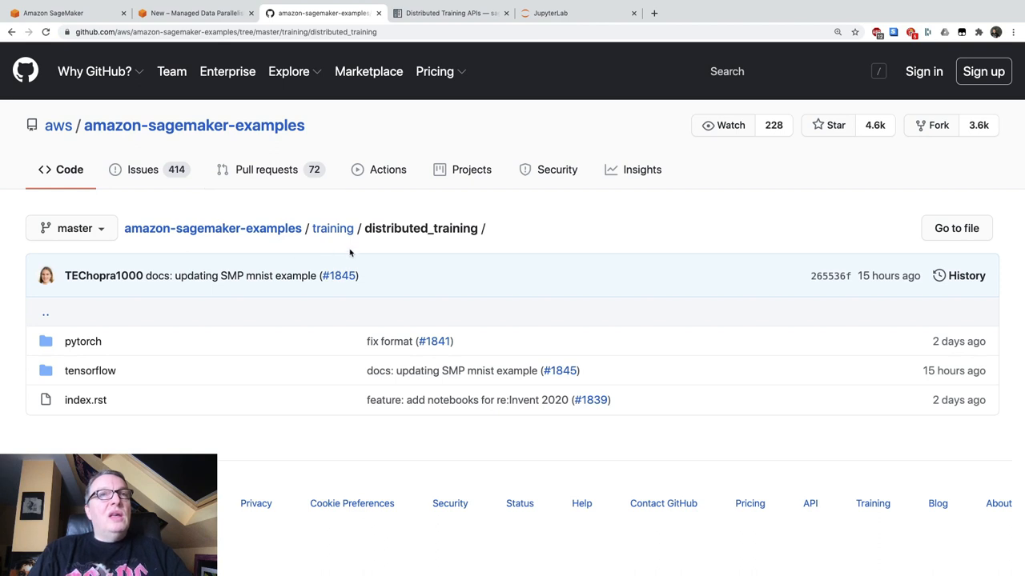
mouse_move(469, 244)
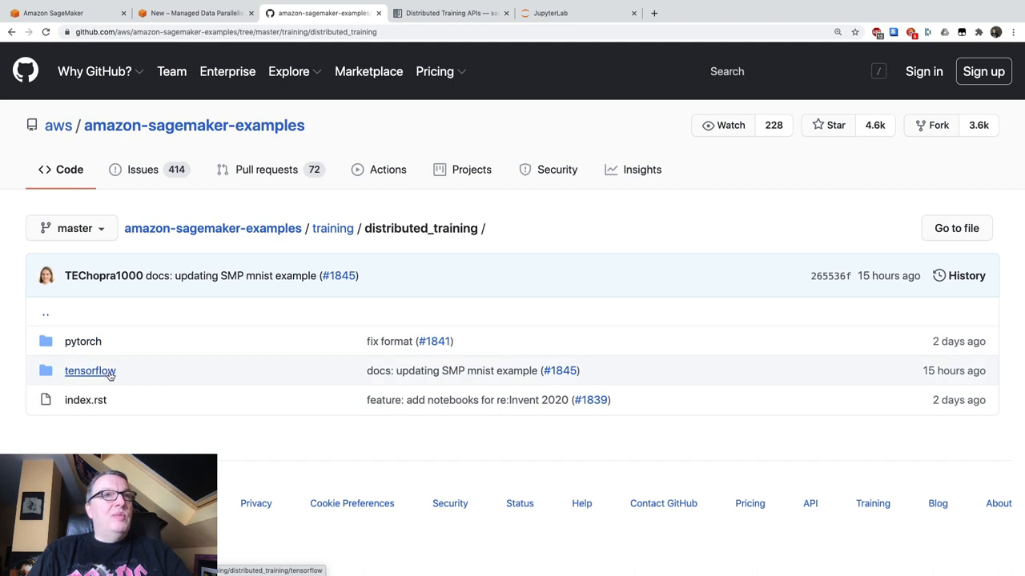
Browse into tensorflow/data_parallel (bert, maskrcnn, mnist), then bring up the Distributed Training APIs docs
left_click(90, 370)
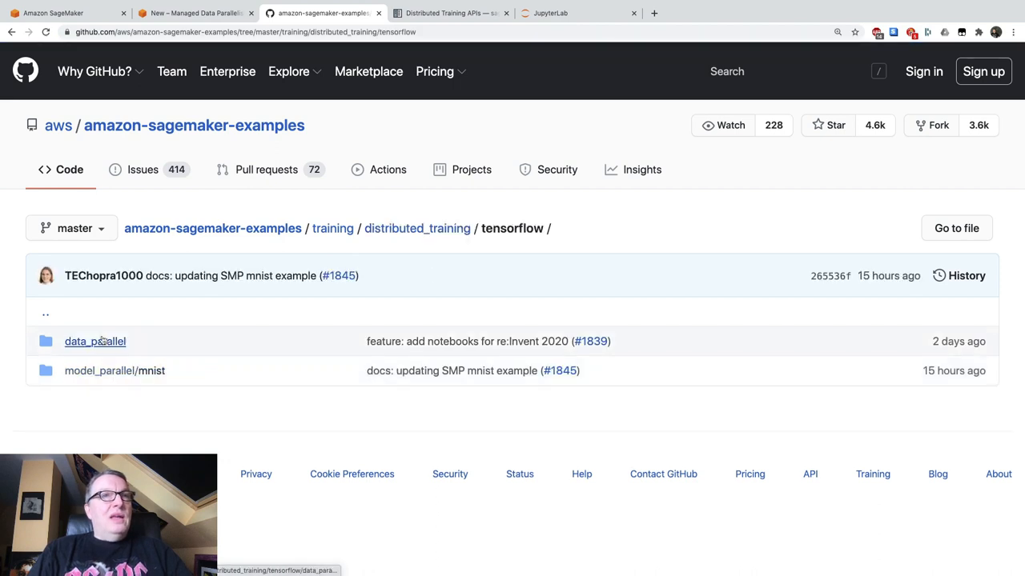
left_click(94, 341)
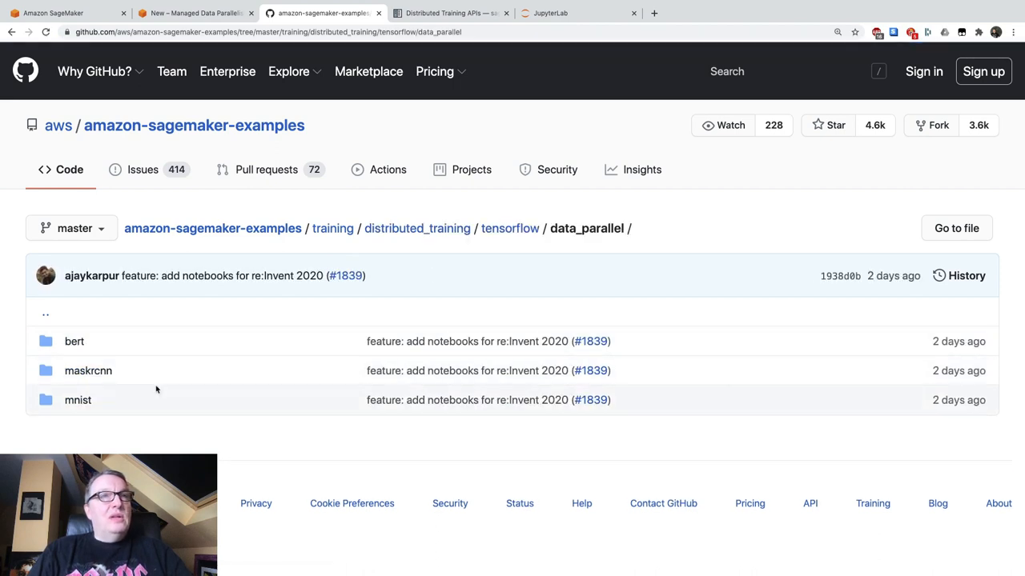
mouse_move(122, 410)
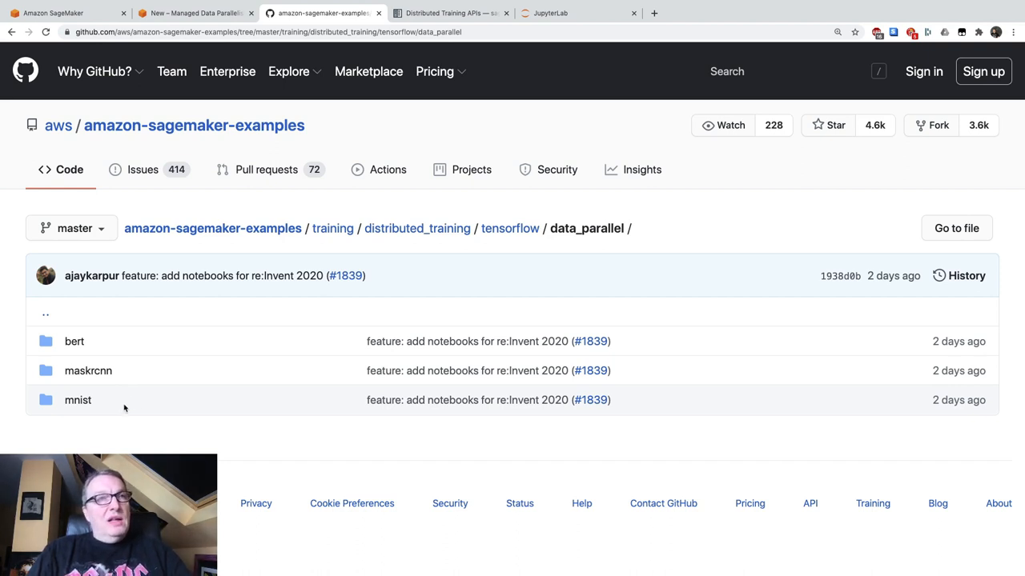
mouse_move(132, 356)
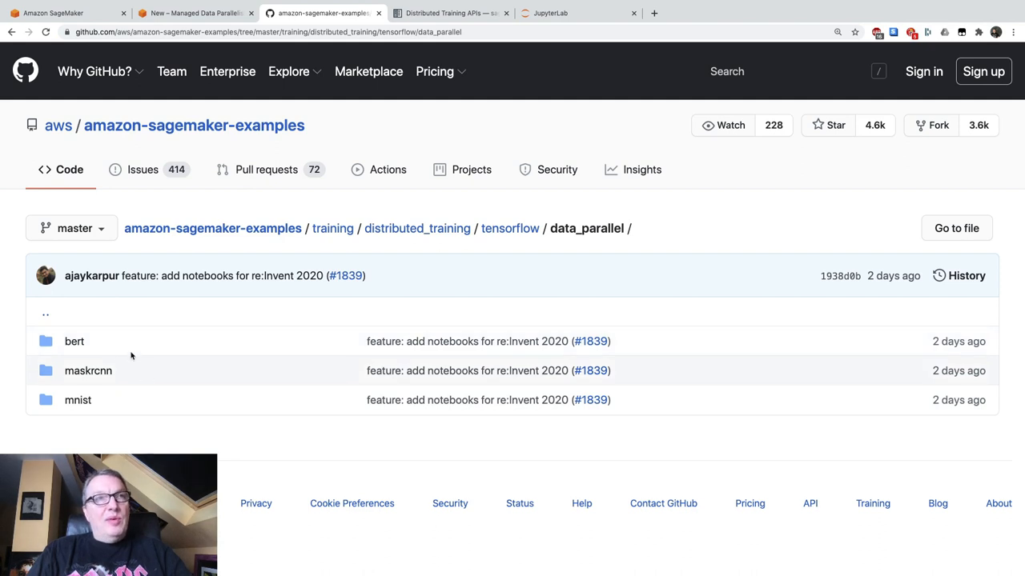
mouse_move(135, 377)
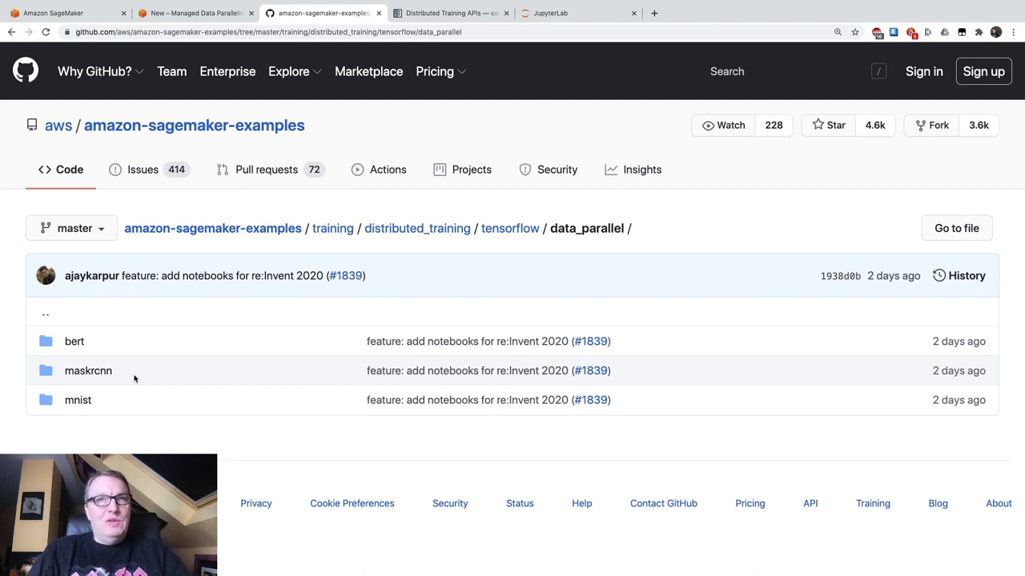
mouse_move(133, 408)
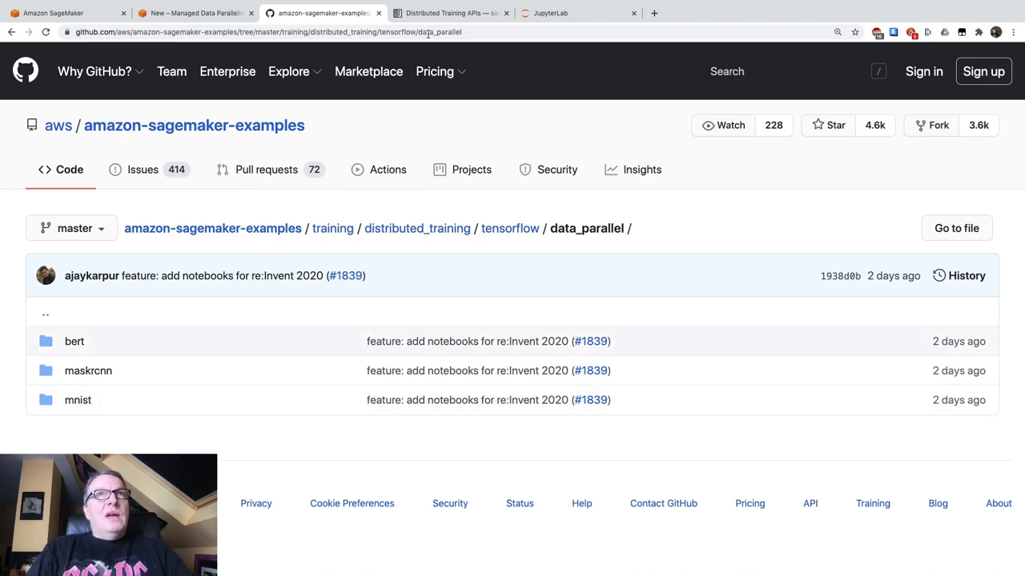
left_click(449, 13)
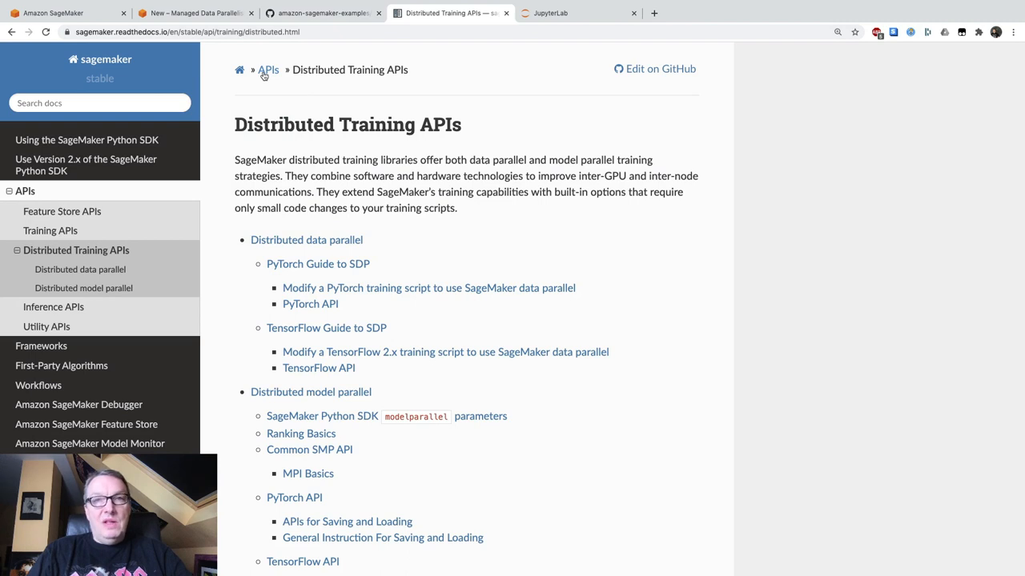
mouse_move(545, 442)
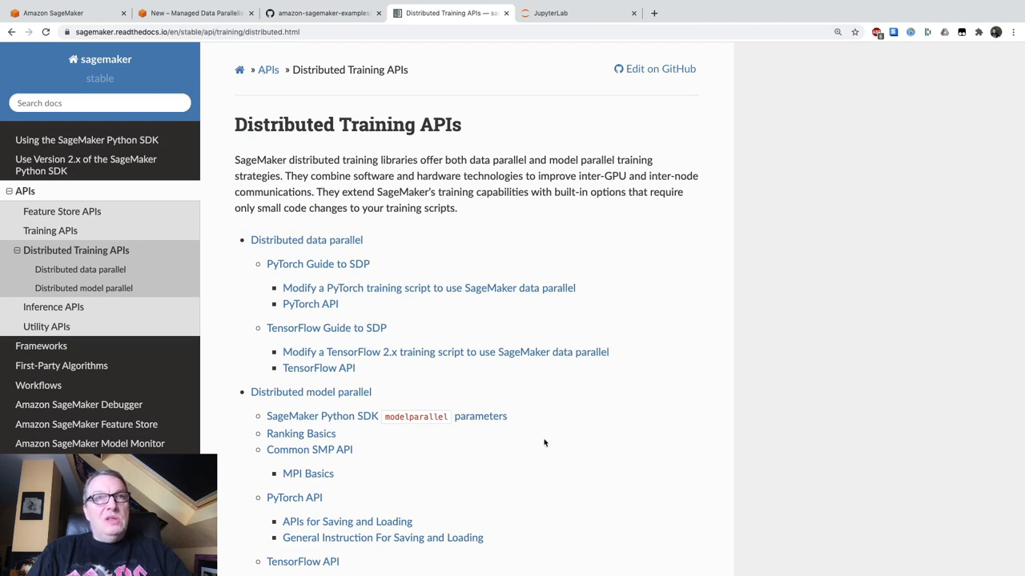
mouse_move(634, 491)
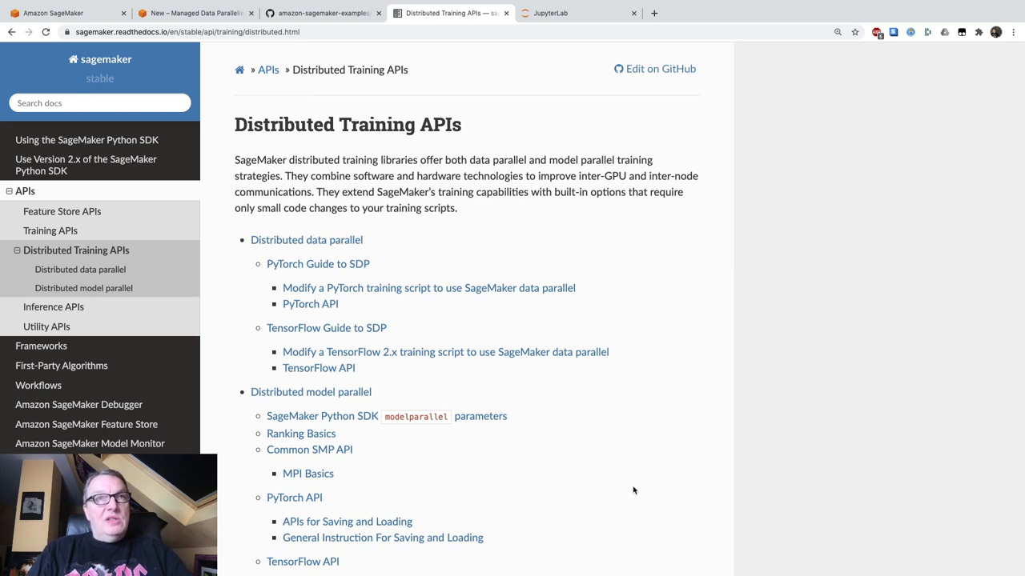
mouse_move(591, 361)
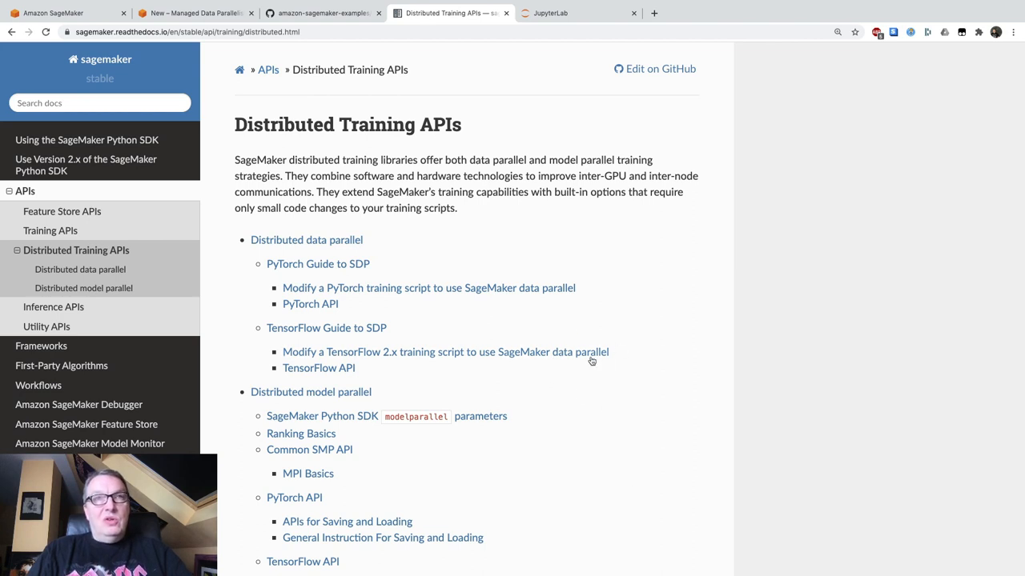
mouse_move(578, 493)
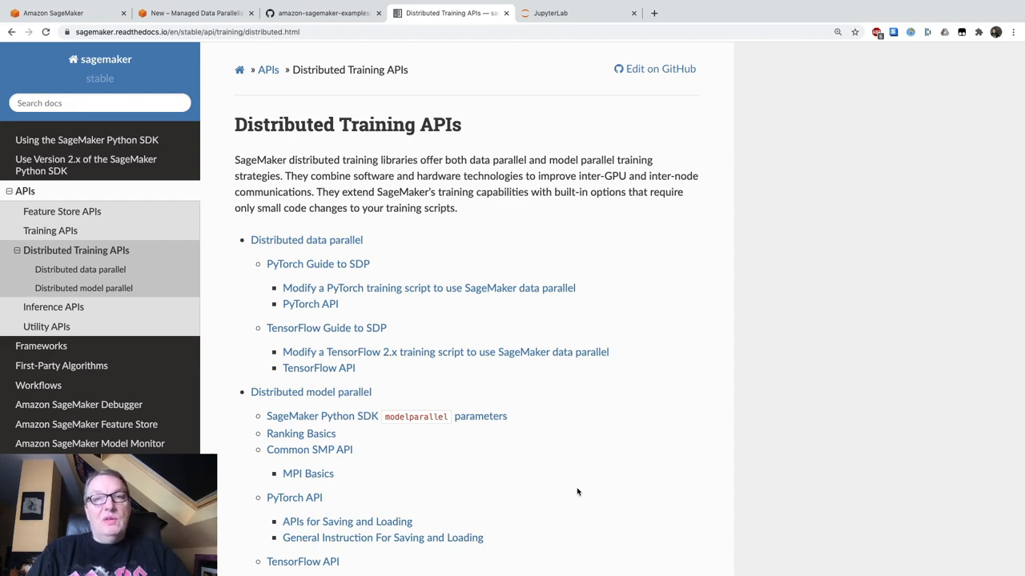
Scroll tensorflow2_smdataparallel_mnist_demo.ipynb to the SMDataParallel imports, initialization and GPU pinning
left_click(550, 12)
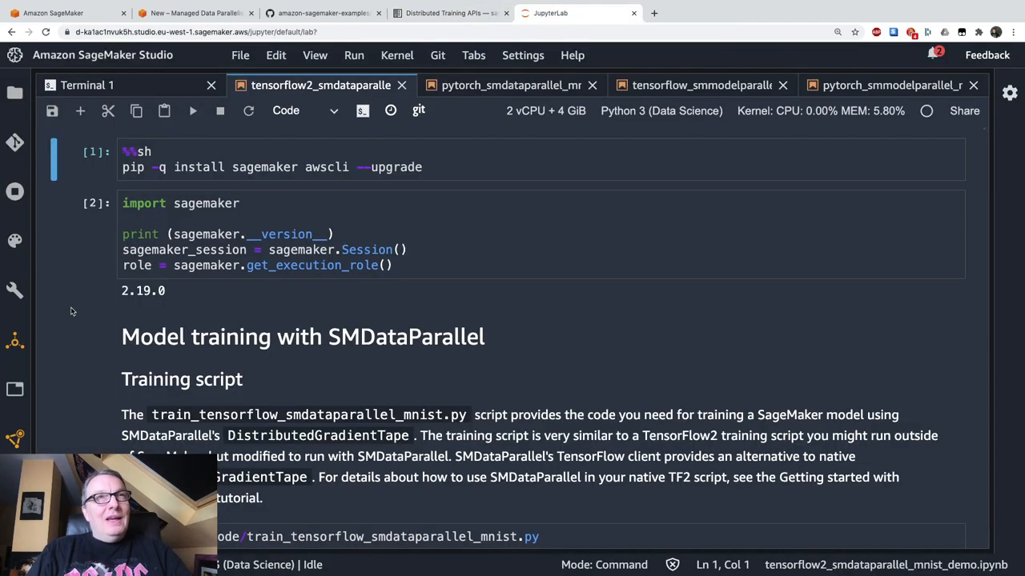
mouse_move(191, 134)
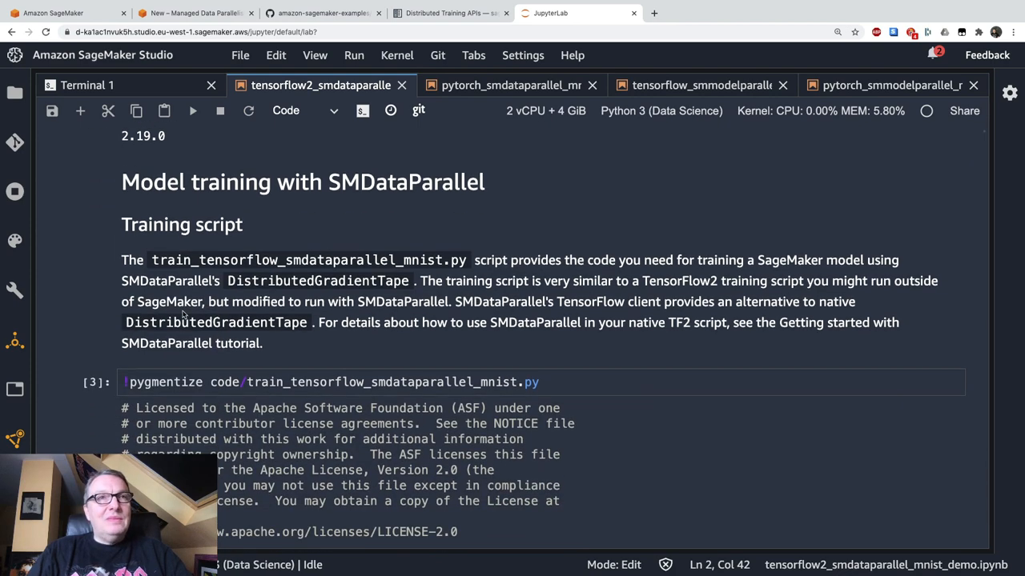
scroll("down", 3)
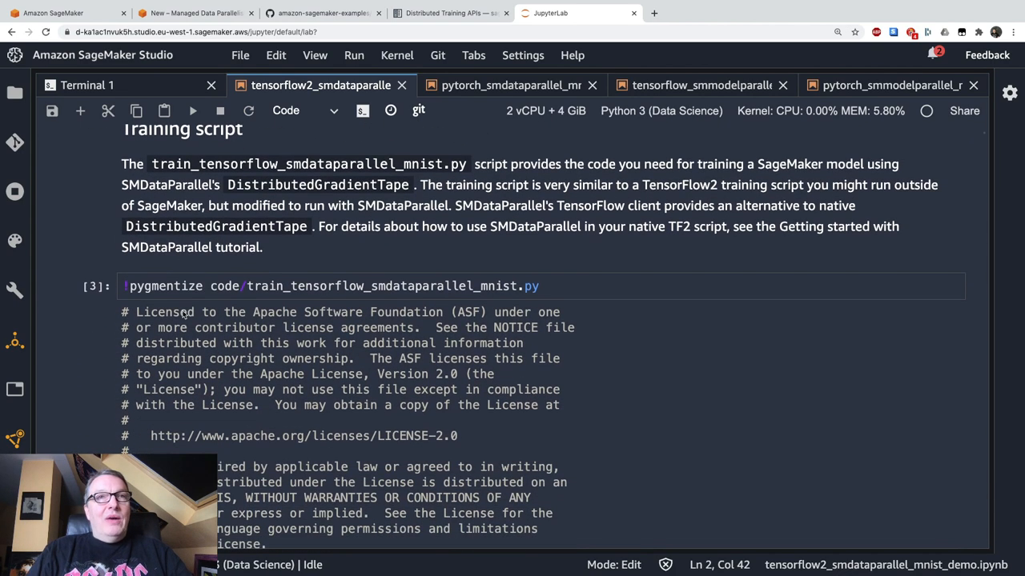
scroll("down", 3)
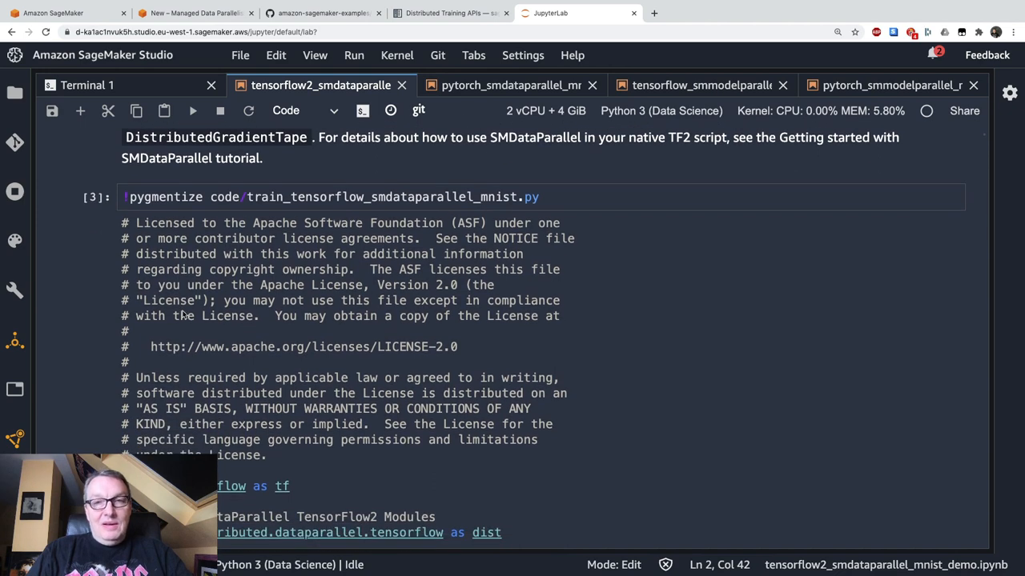
scroll("down", 3)
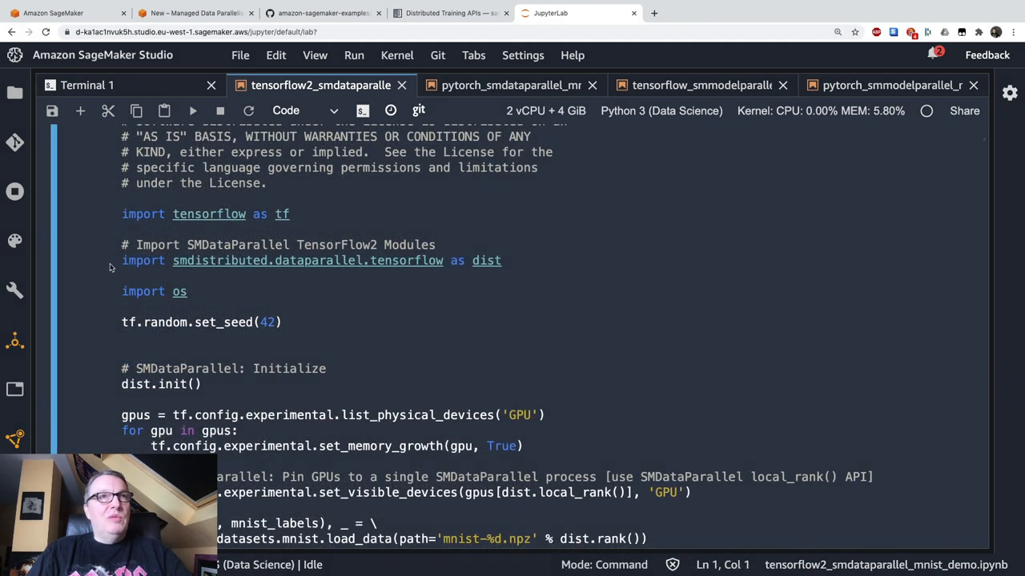
mouse_move(389, 298)
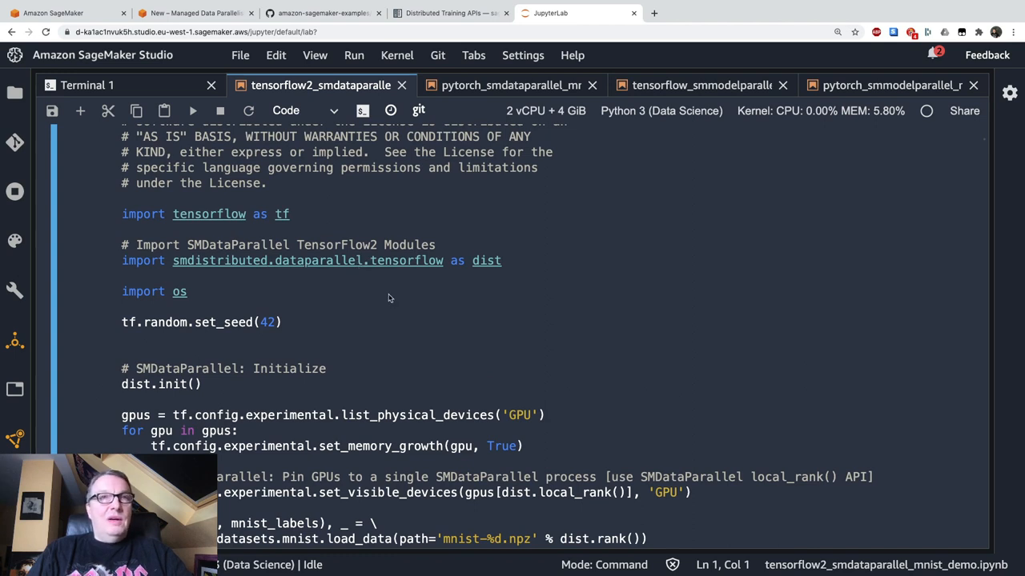
scroll("down", 3)
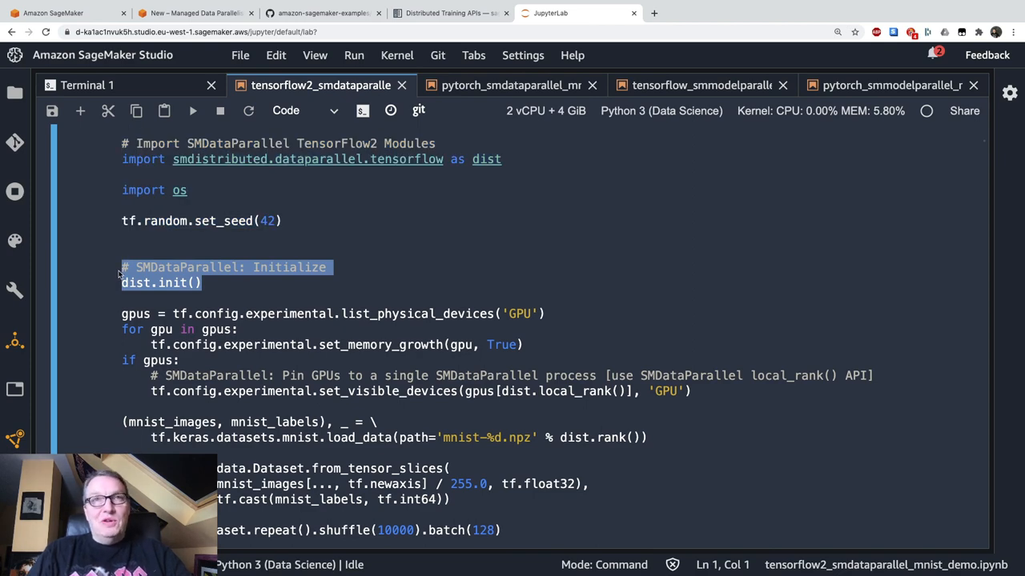
scroll("down", 3)
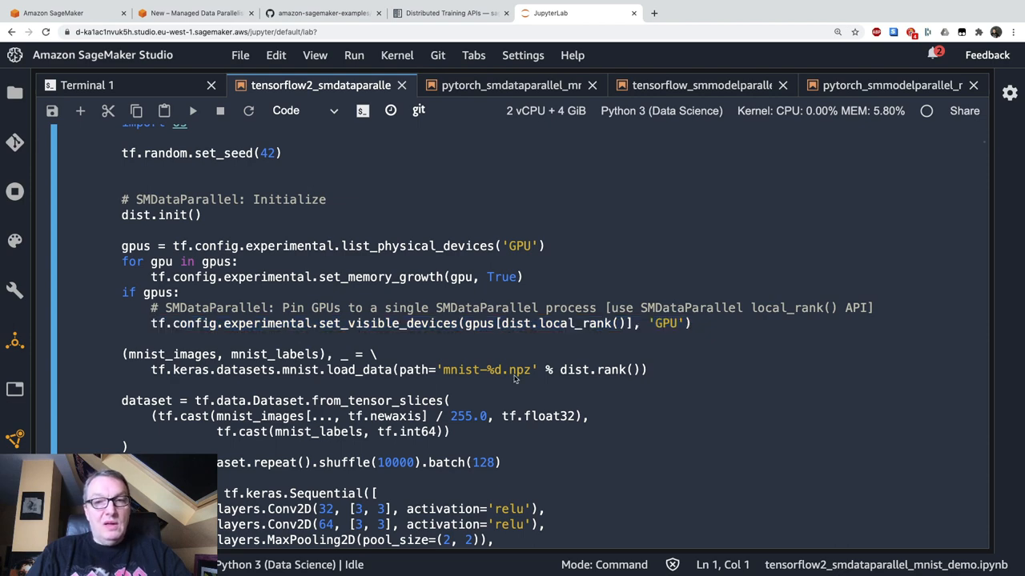
scroll("down", 3)
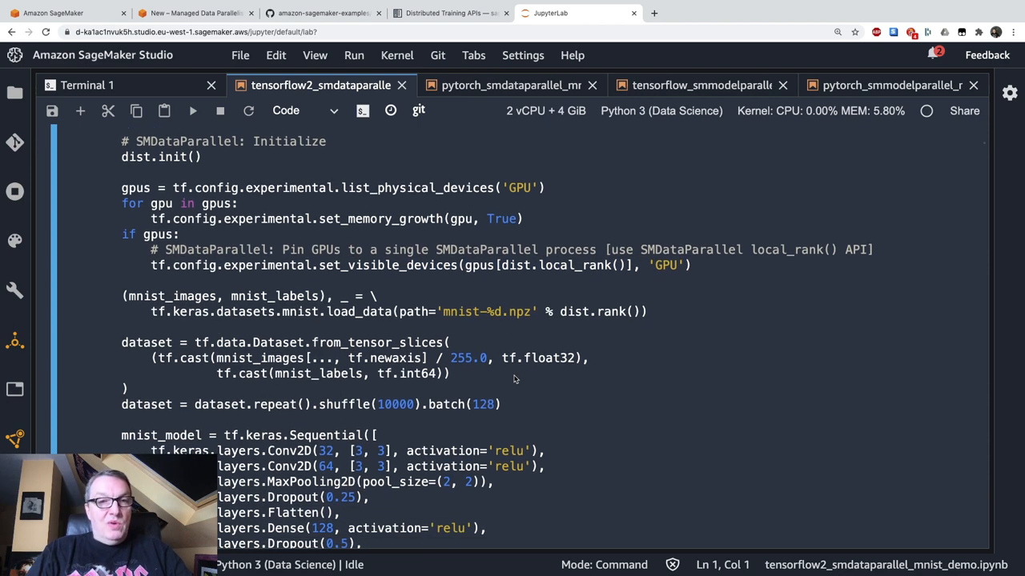
scroll("down", 3)
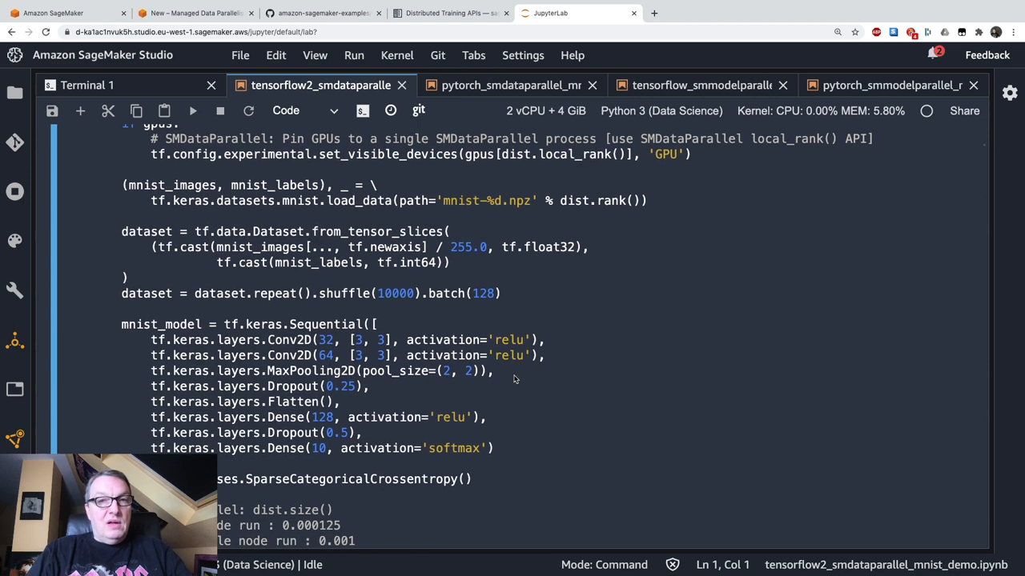
scroll("down", 3)
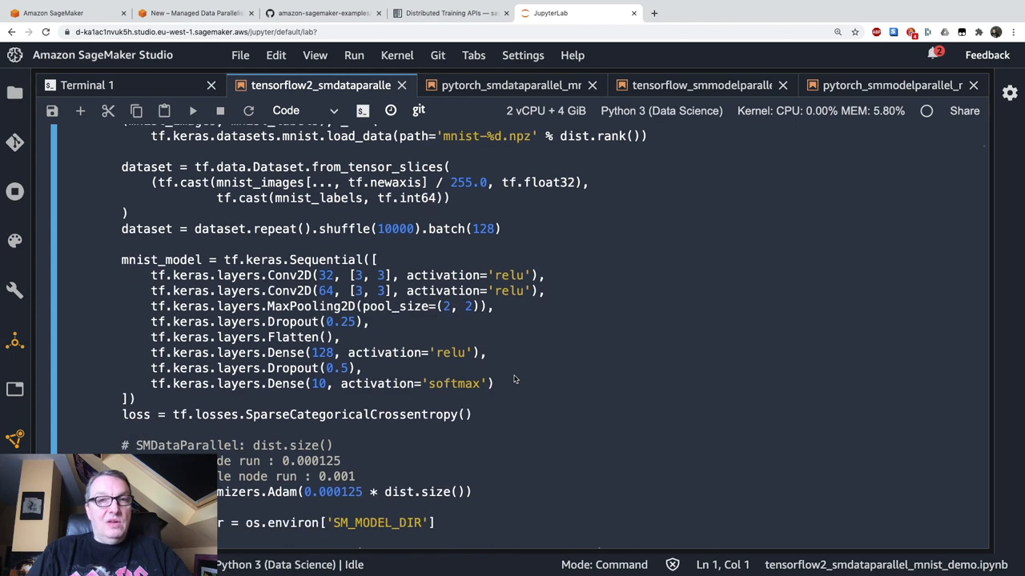
scroll("down", 3)
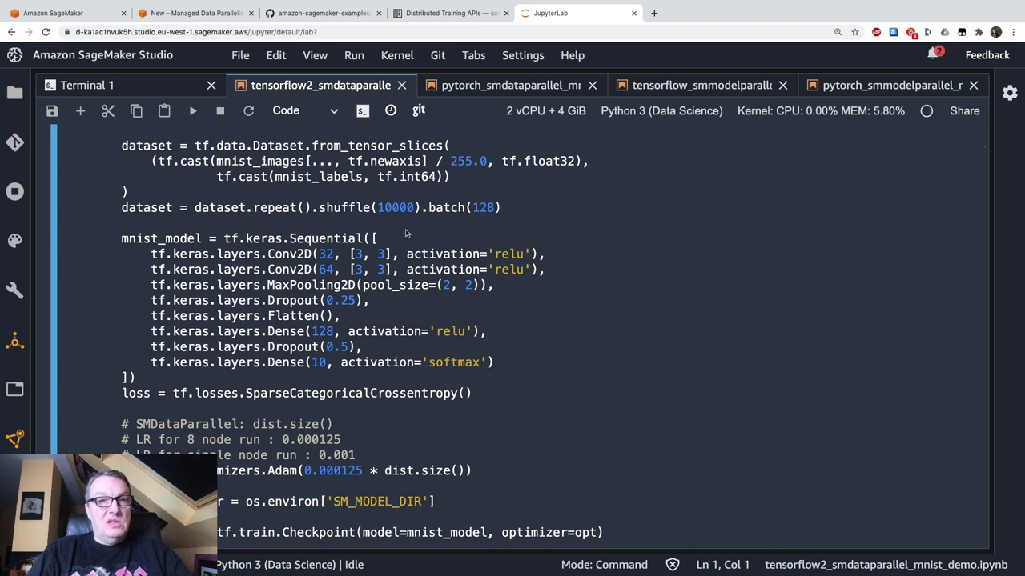
scroll("down", 3)
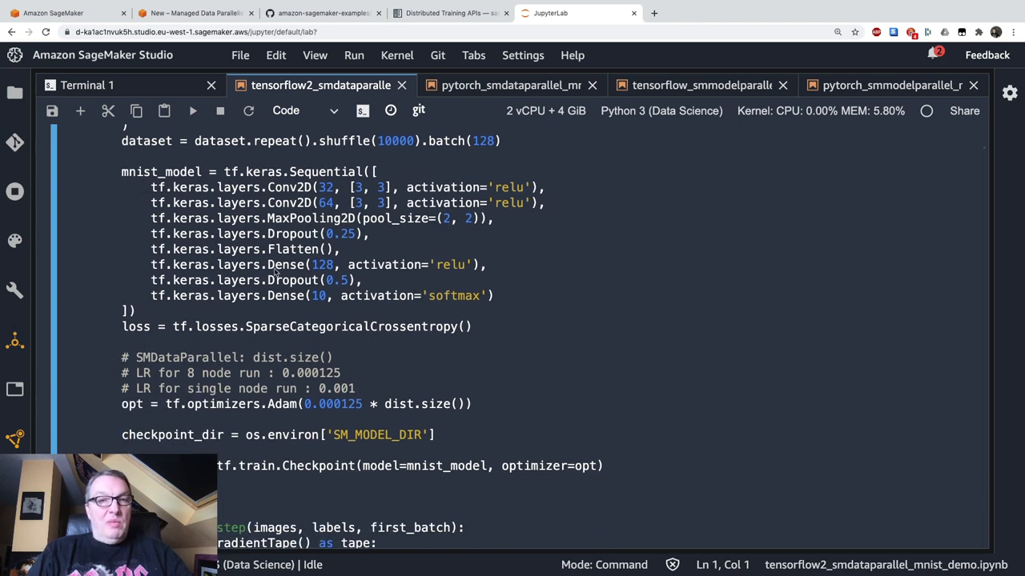
scroll("down", 3)
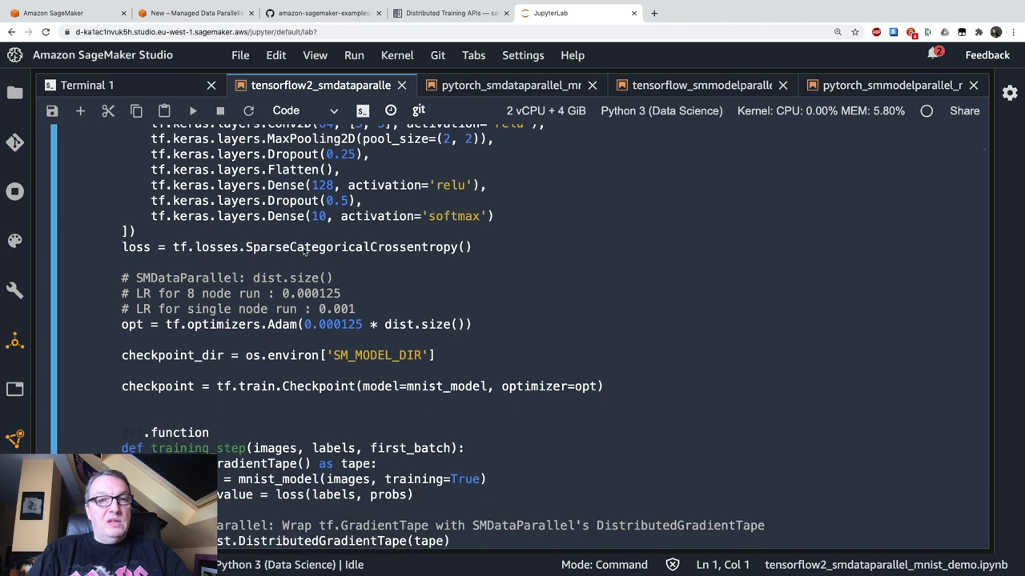
scroll("down", 3)
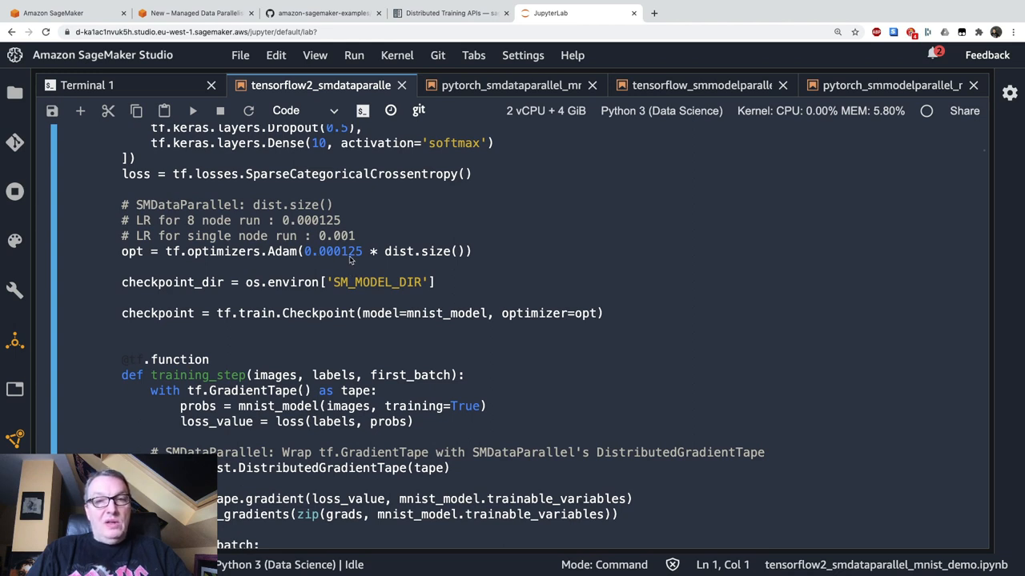
mouse_move(428, 262)
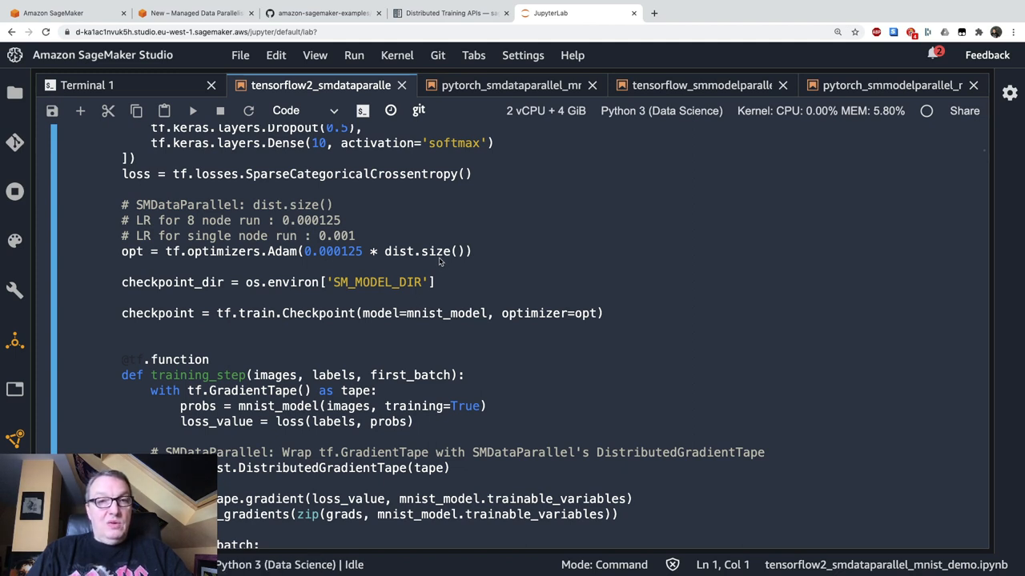
mouse_move(448, 256)
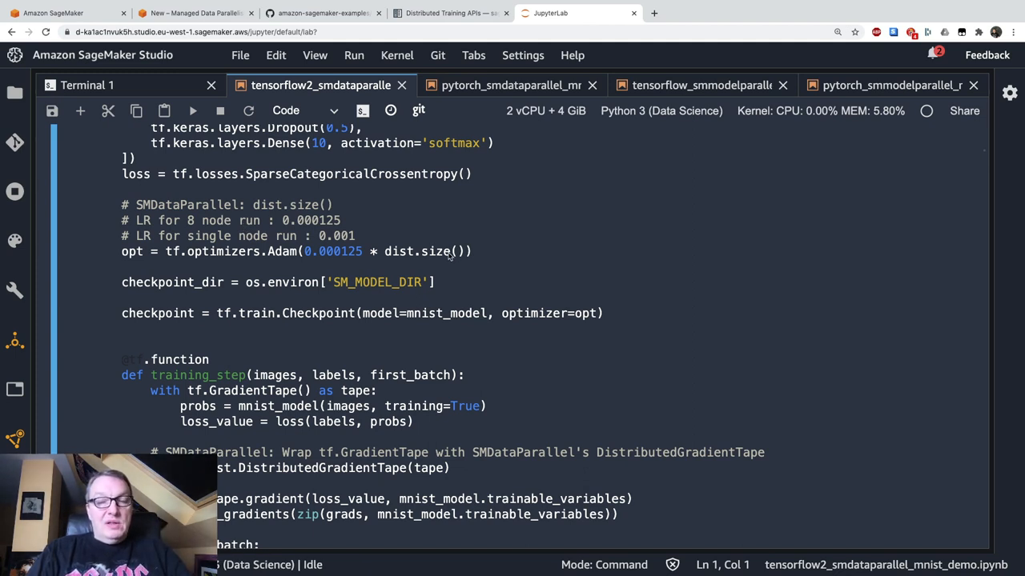
mouse_move(467, 267)
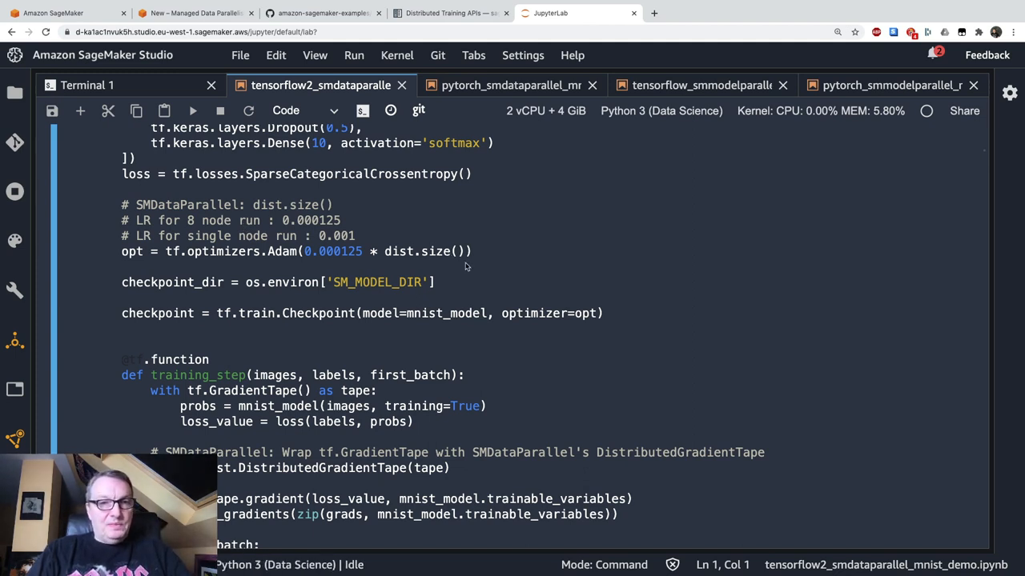
scroll("down", 3)
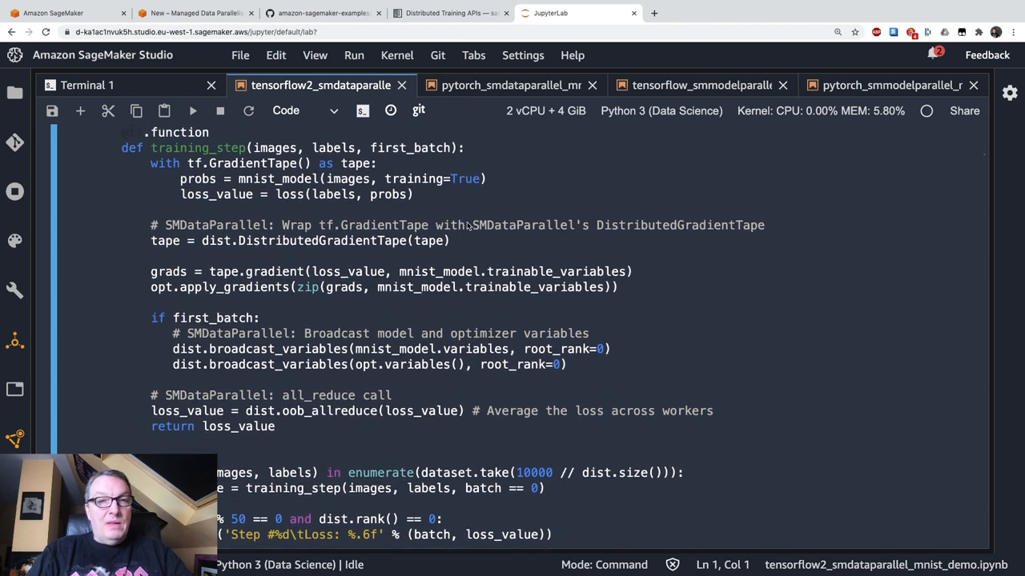
scroll("up", 3)
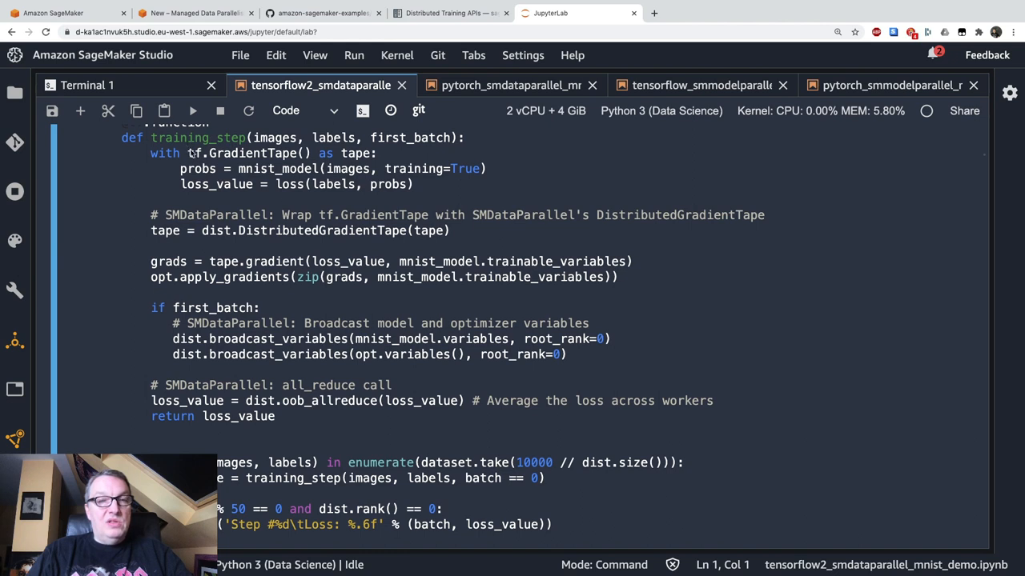
double_click(252, 153)
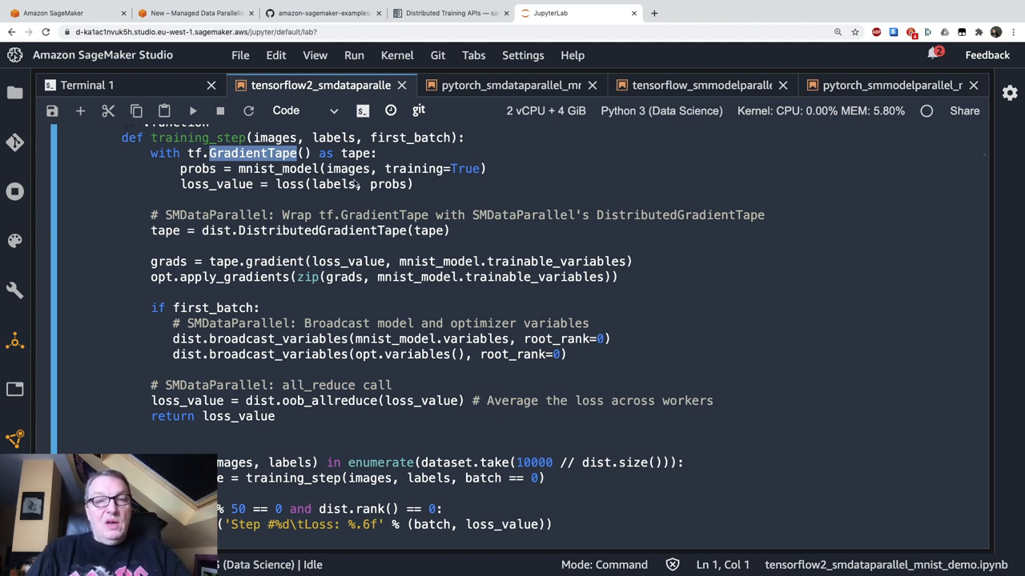
mouse_move(435, 190)
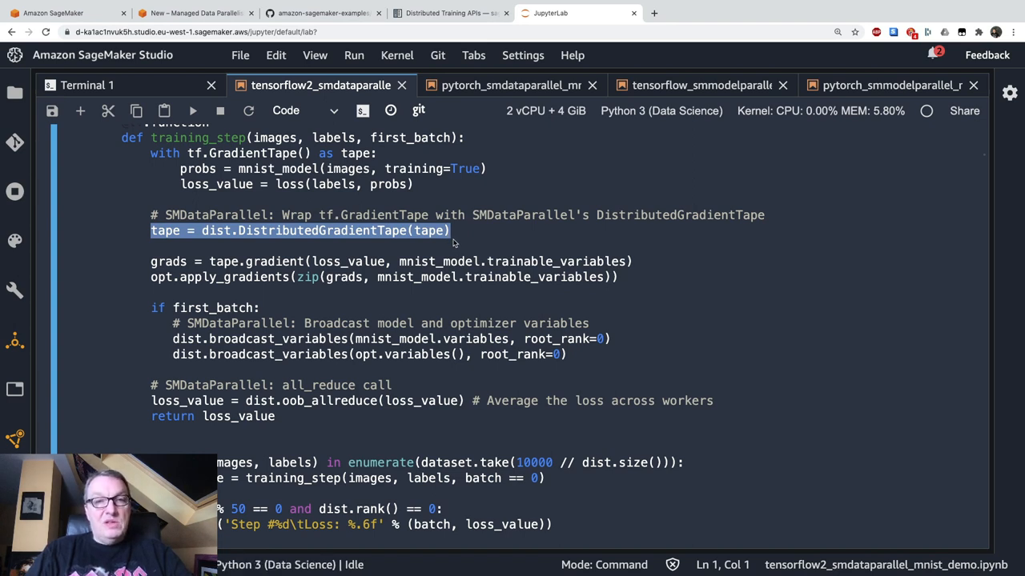
left_click(453, 244)
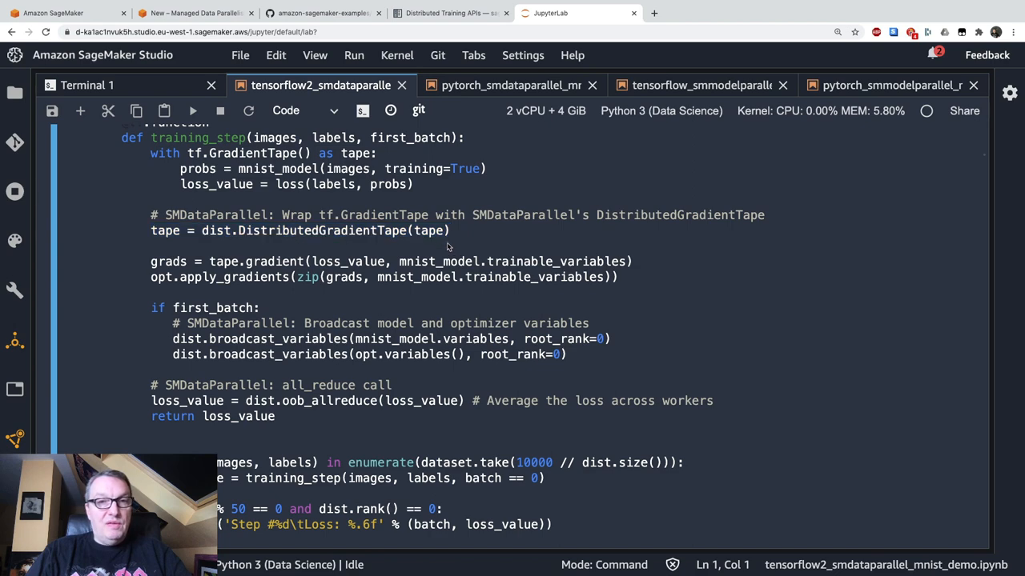
scroll("down", 3)
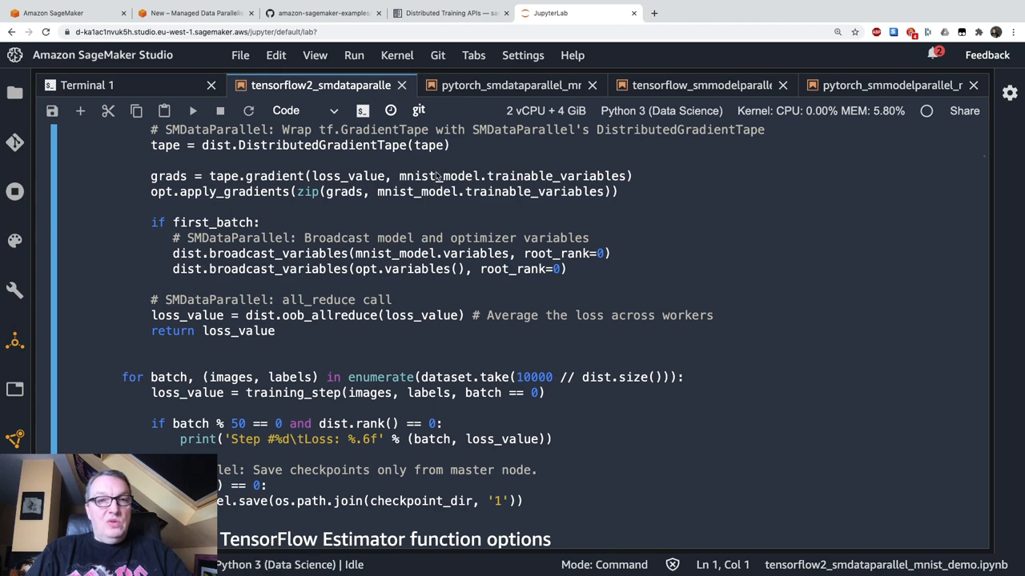
mouse_move(451, 214)
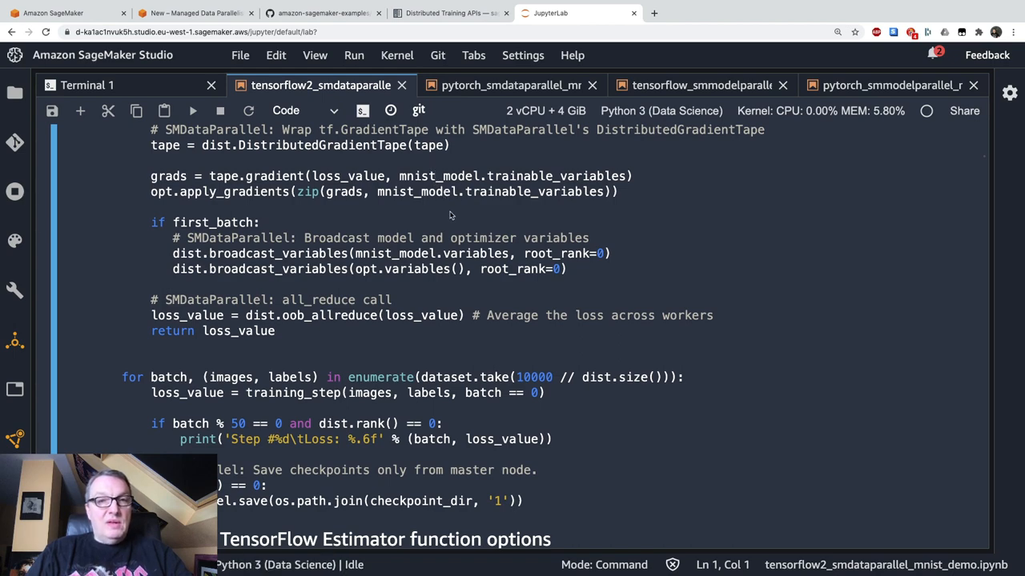
scroll("down", 3)
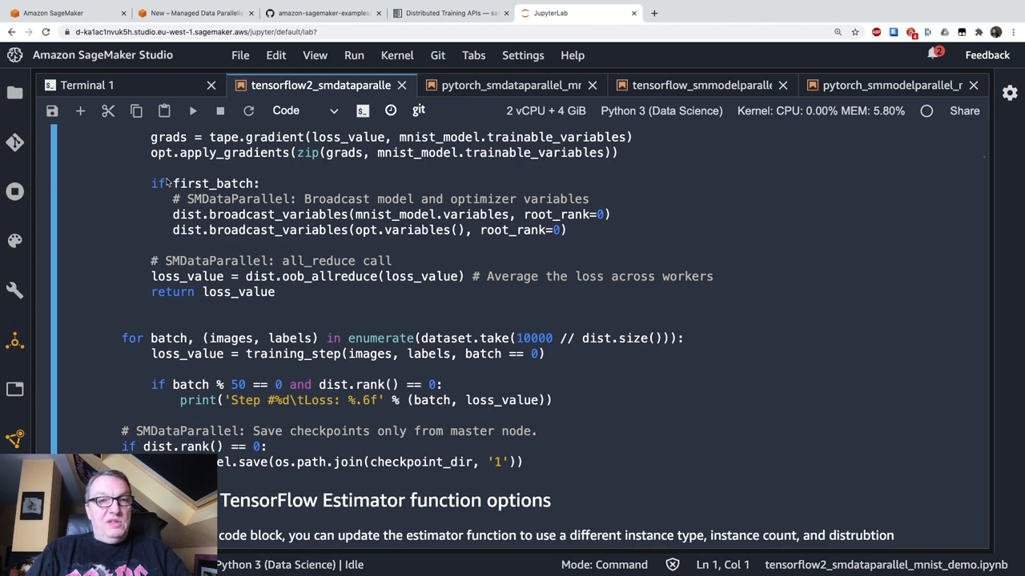
left_click_drag(160, 183, 533, 232)
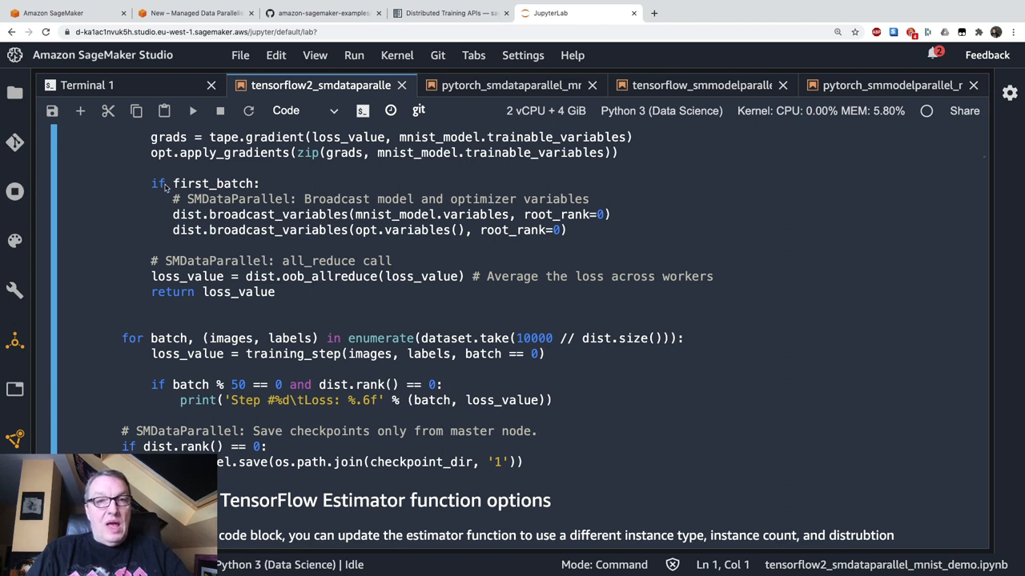
mouse_move(445, 219)
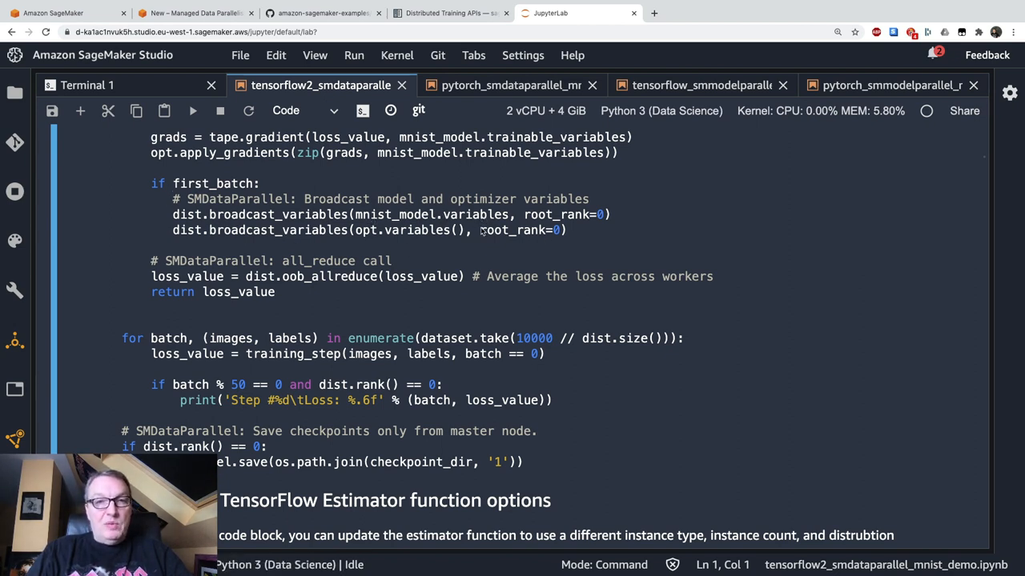
mouse_move(560, 248)
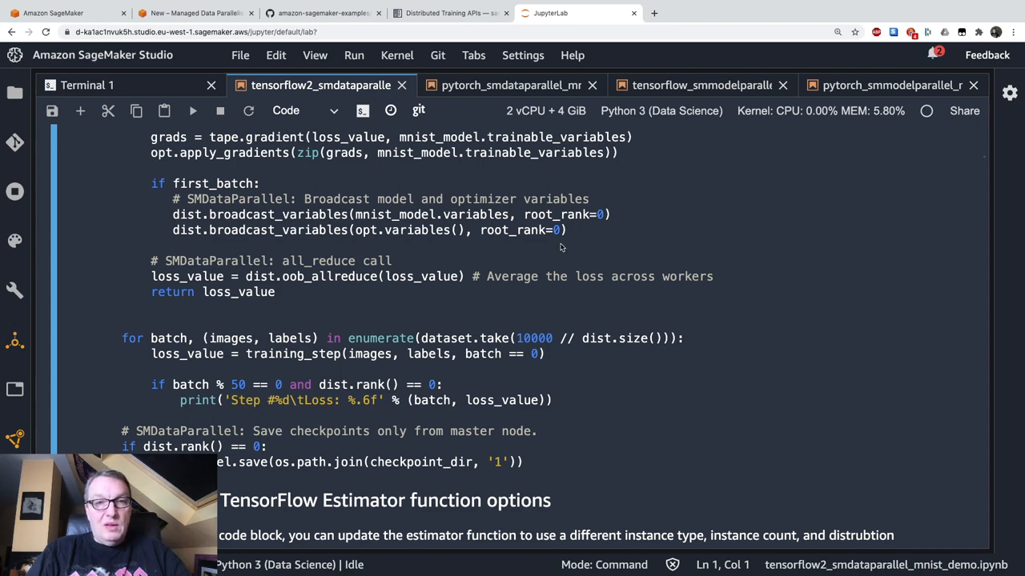
scroll("down", 3)
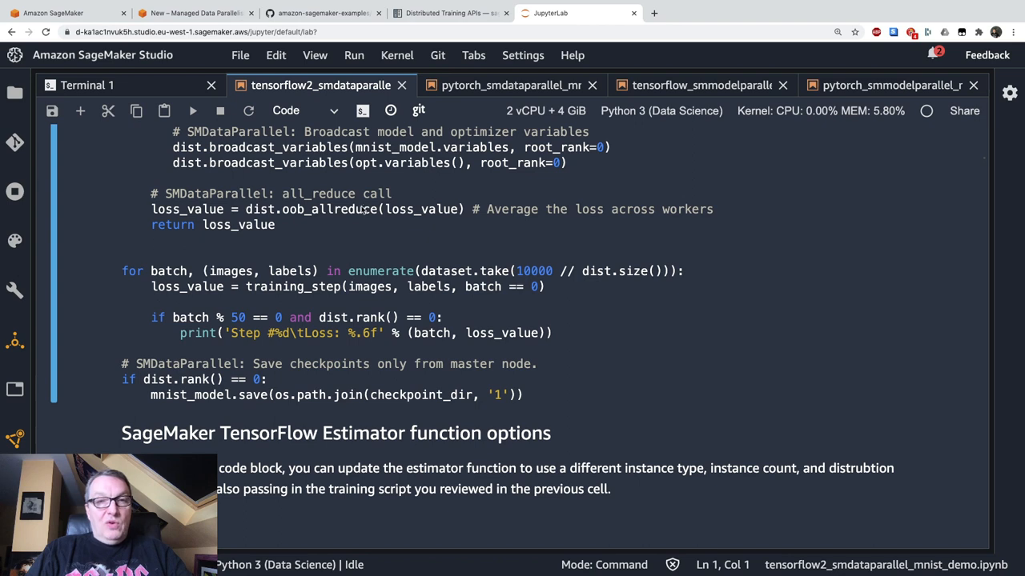
double_click(328, 209)
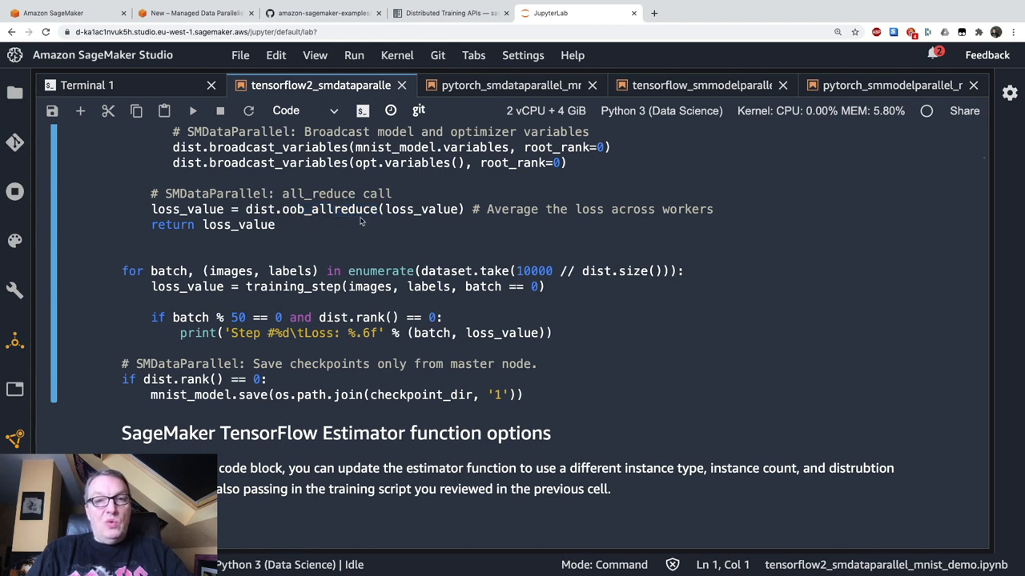
mouse_move(380, 221)
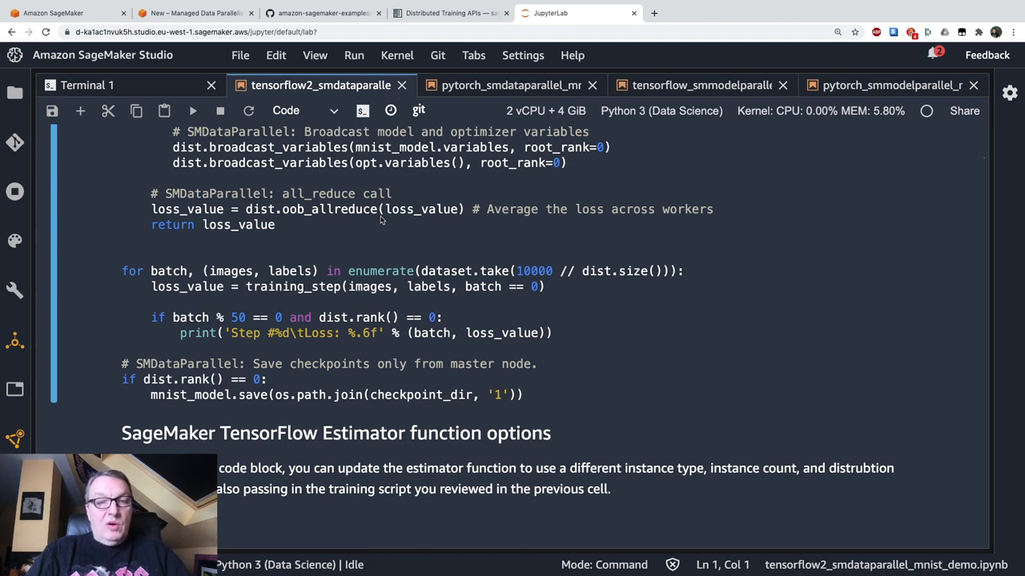
mouse_move(385, 228)
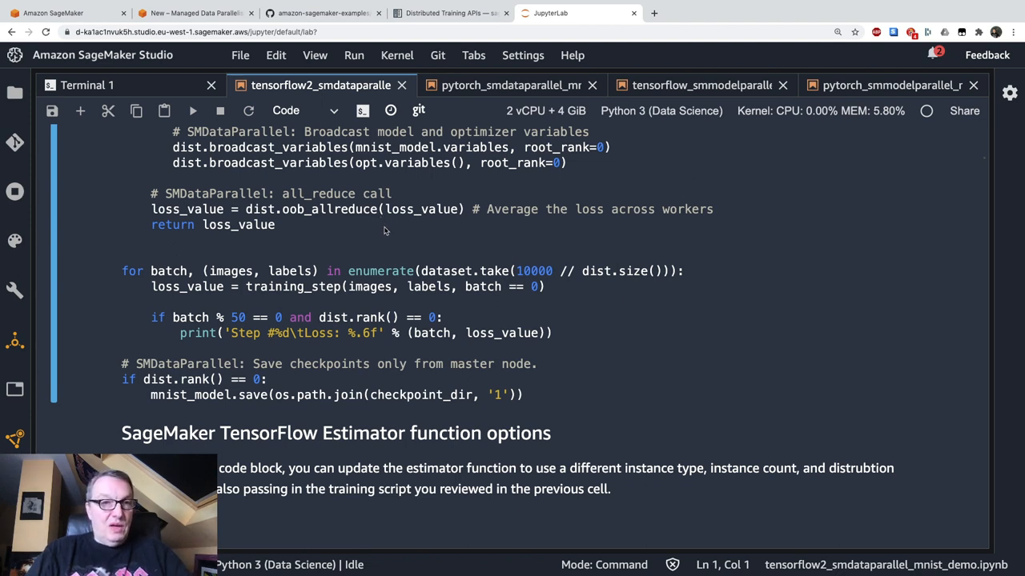
mouse_move(371, 230)
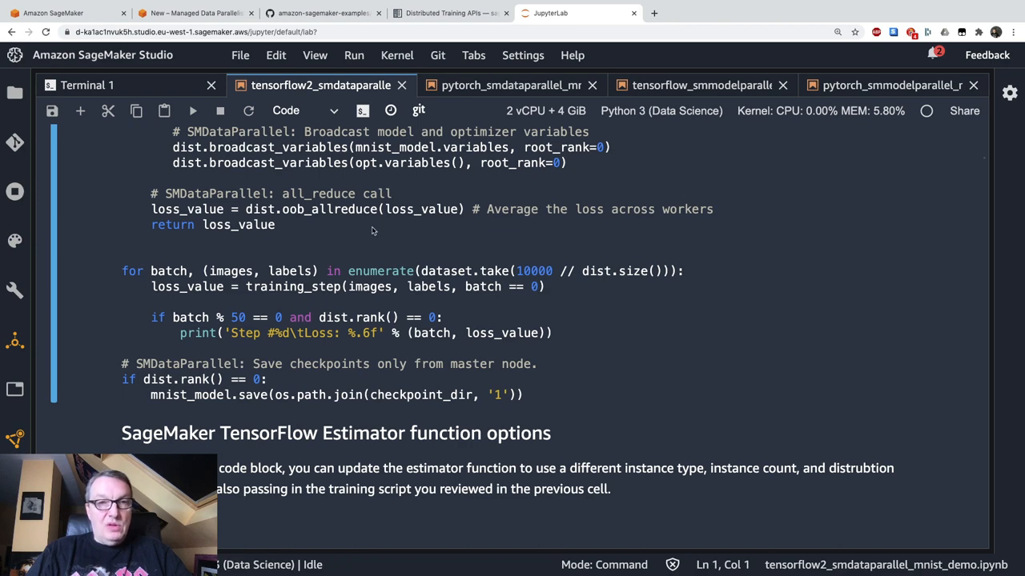
scroll("down", 3)
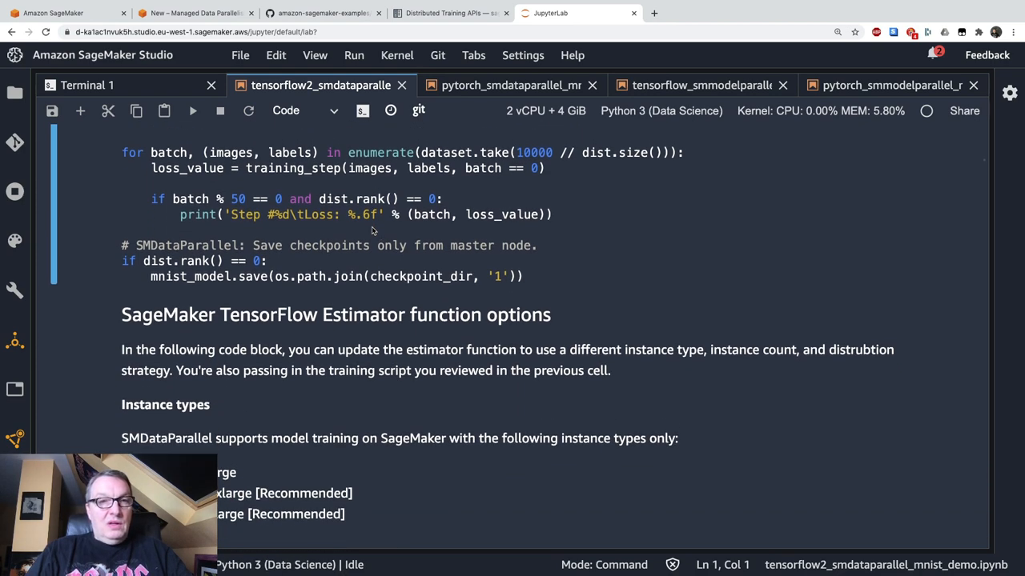
scroll("down", 3)
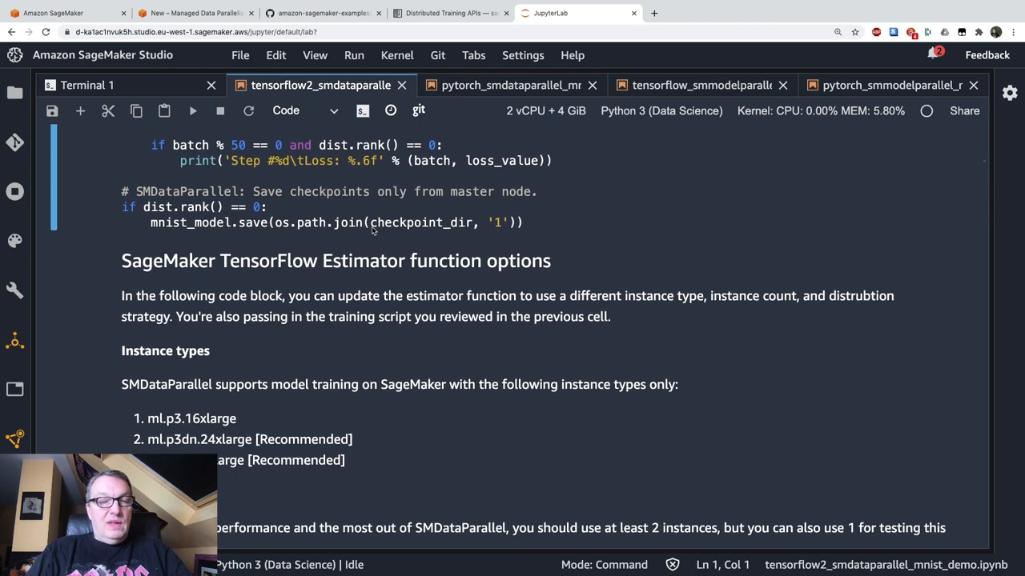
mouse_move(308, 220)
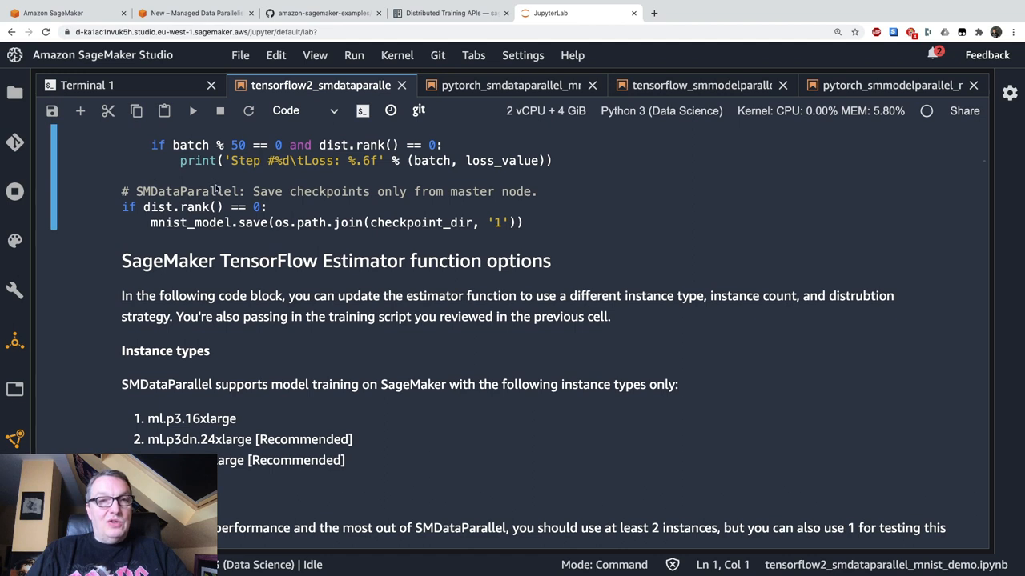
mouse_move(353, 207)
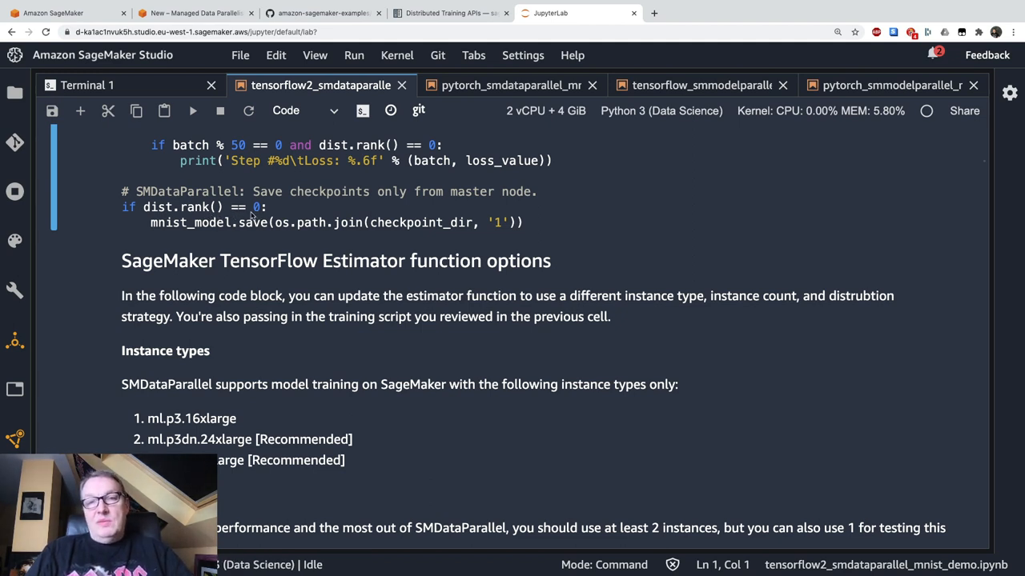
scroll("down", 3)
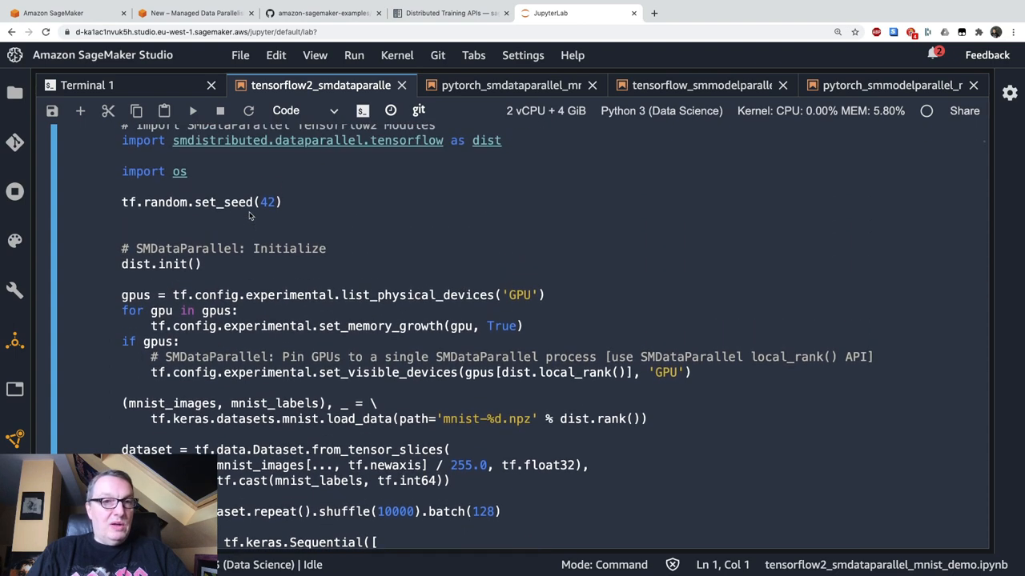
scroll("down", 3)
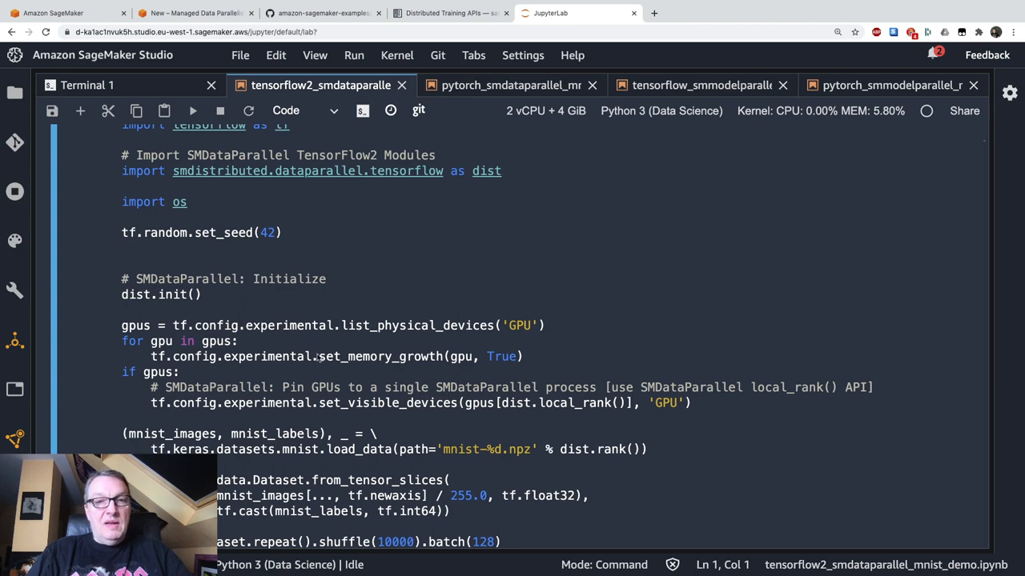
mouse_move(346, 388)
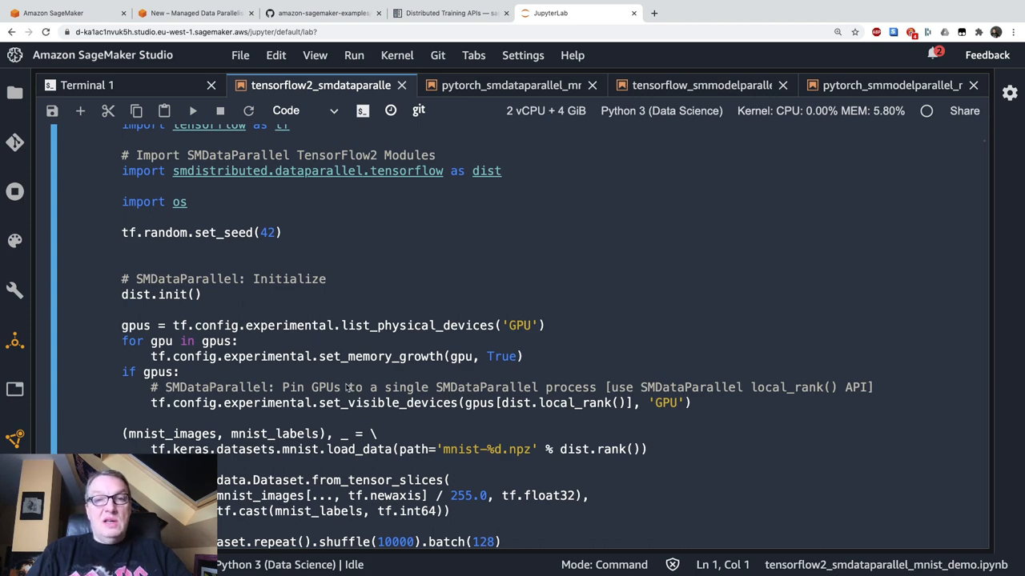
scroll("down", 3)
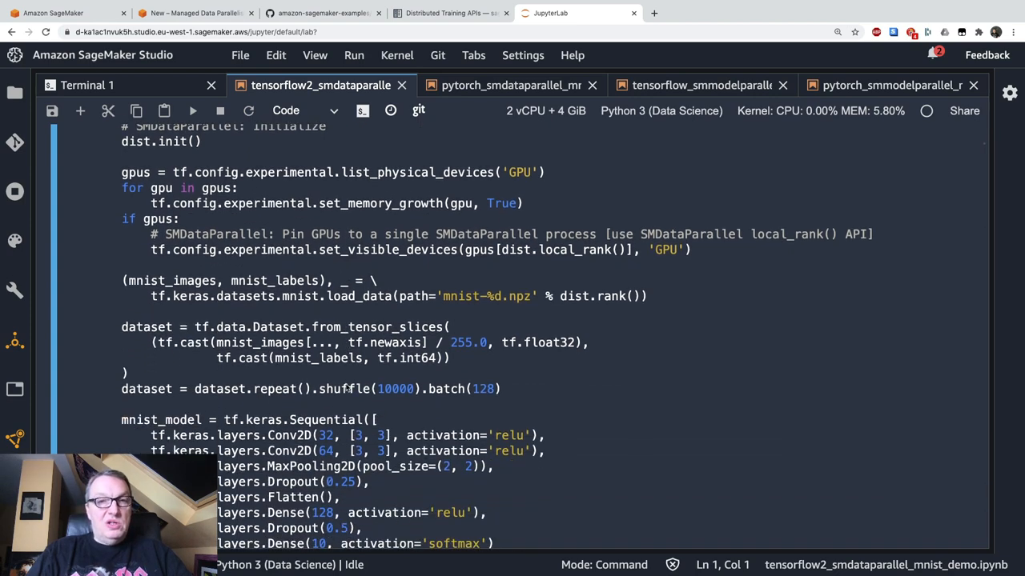
scroll("down", 3)
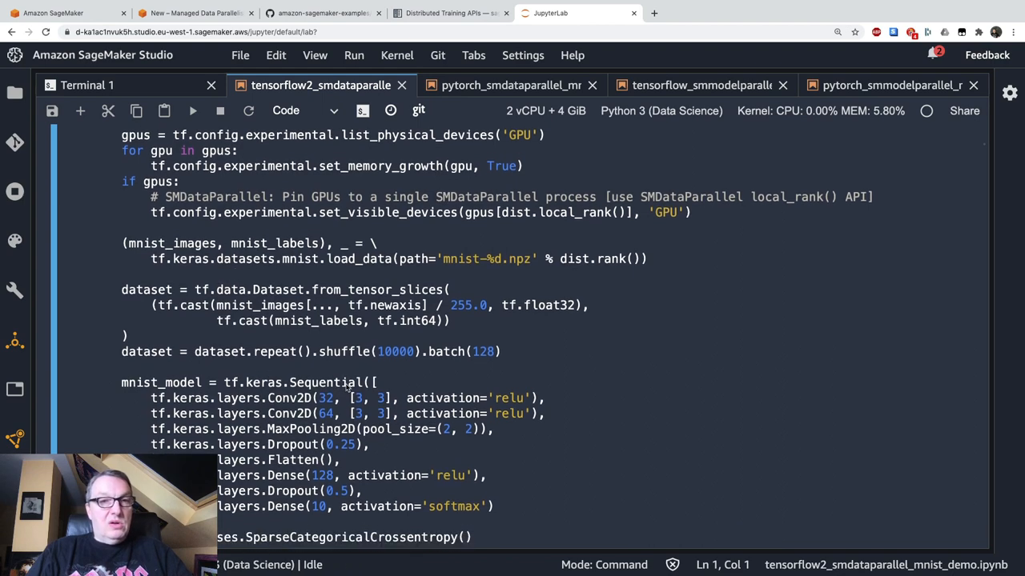
scroll("down", 3)
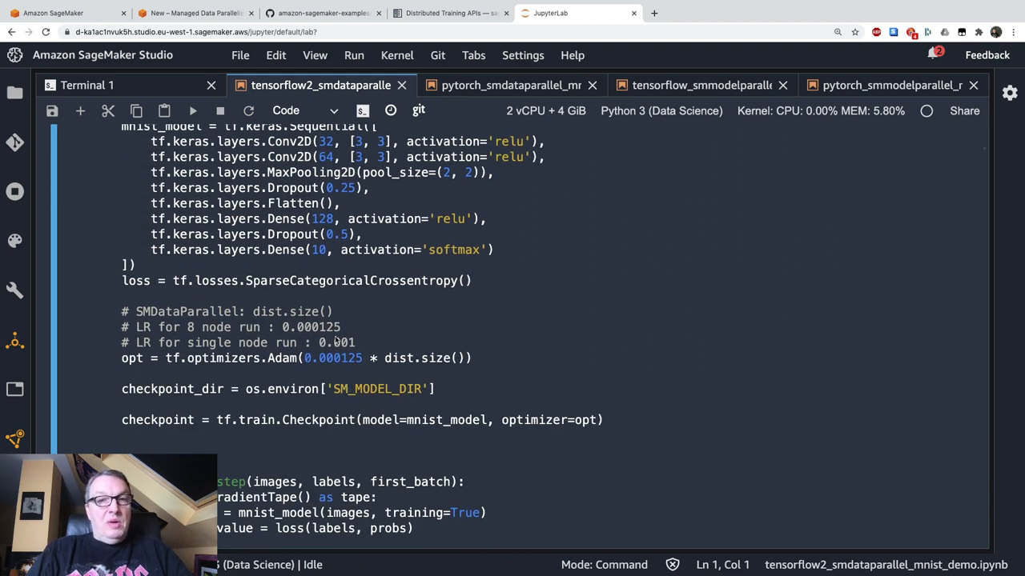
scroll("down", 3)
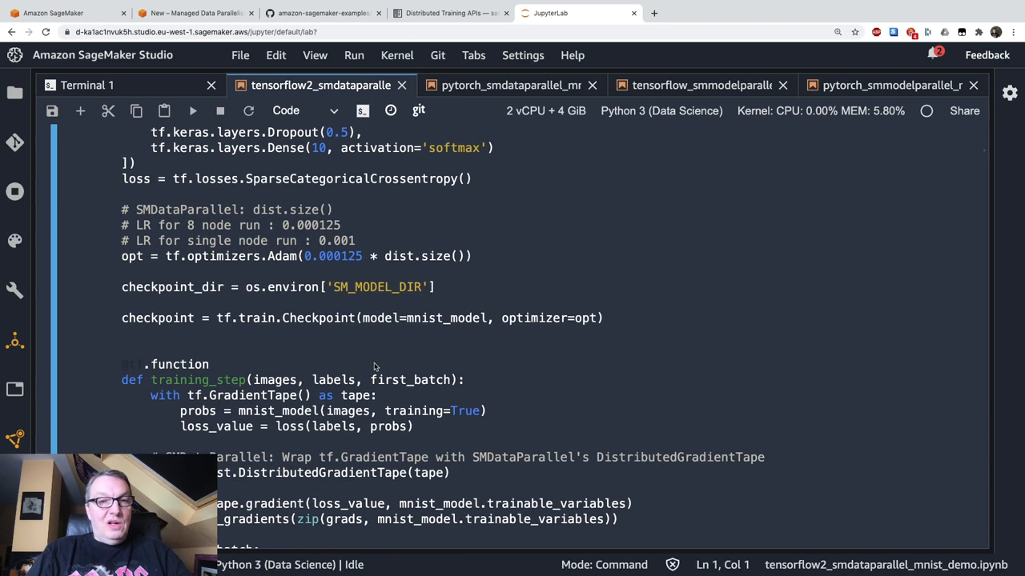
scroll("down", 3)
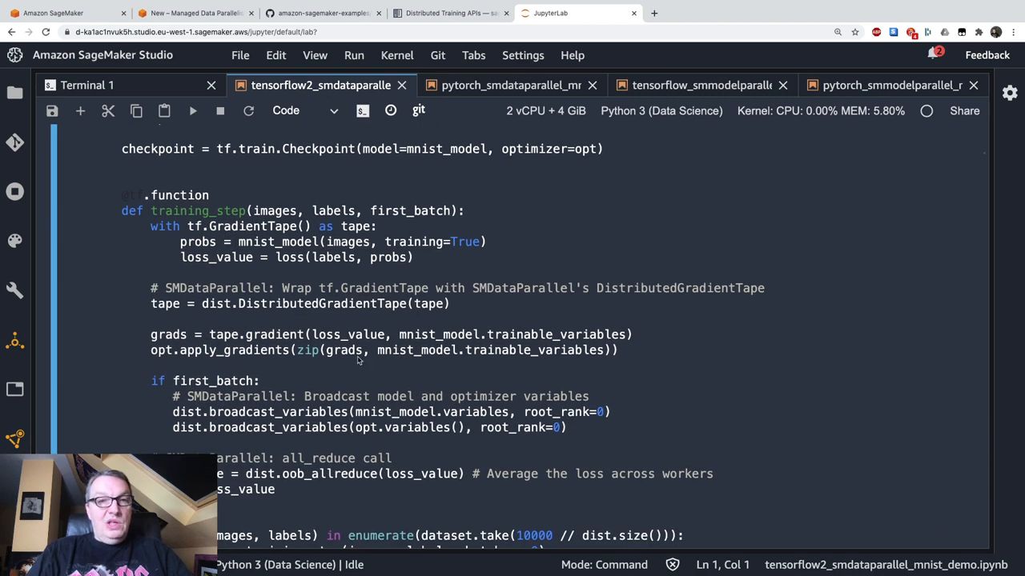
mouse_move(388, 313)
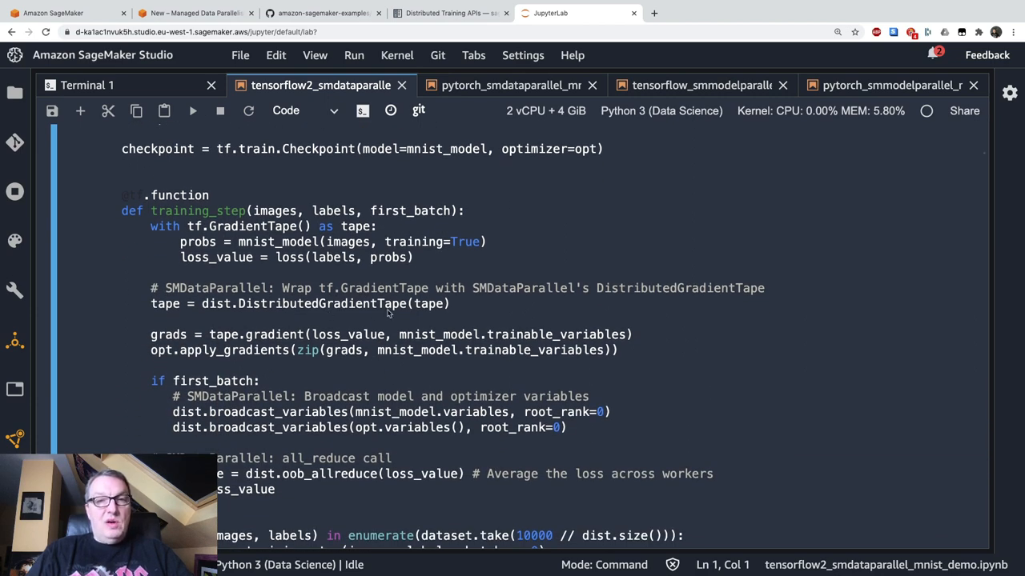
scroll("down", 3)
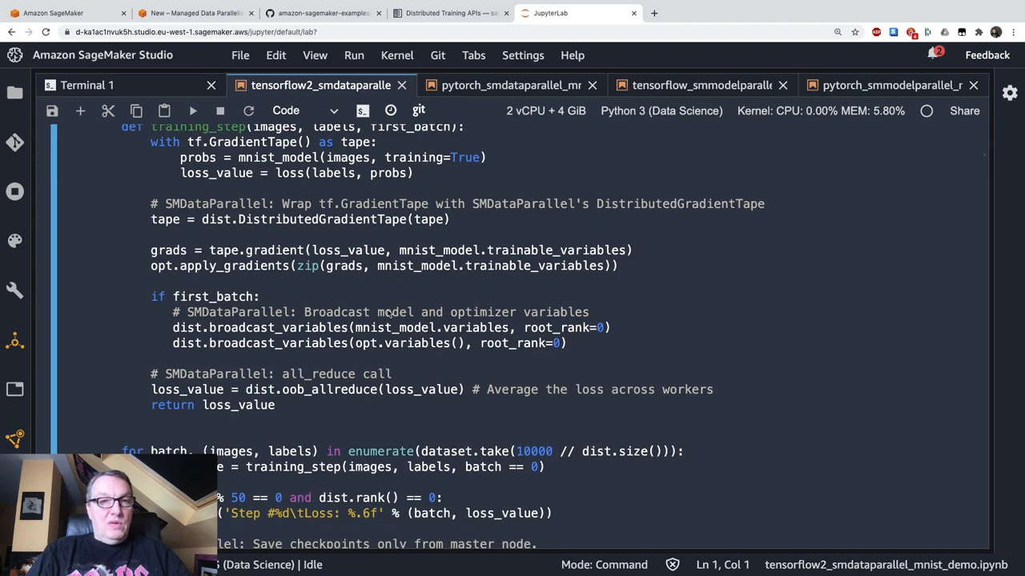
scroll("down", 3)
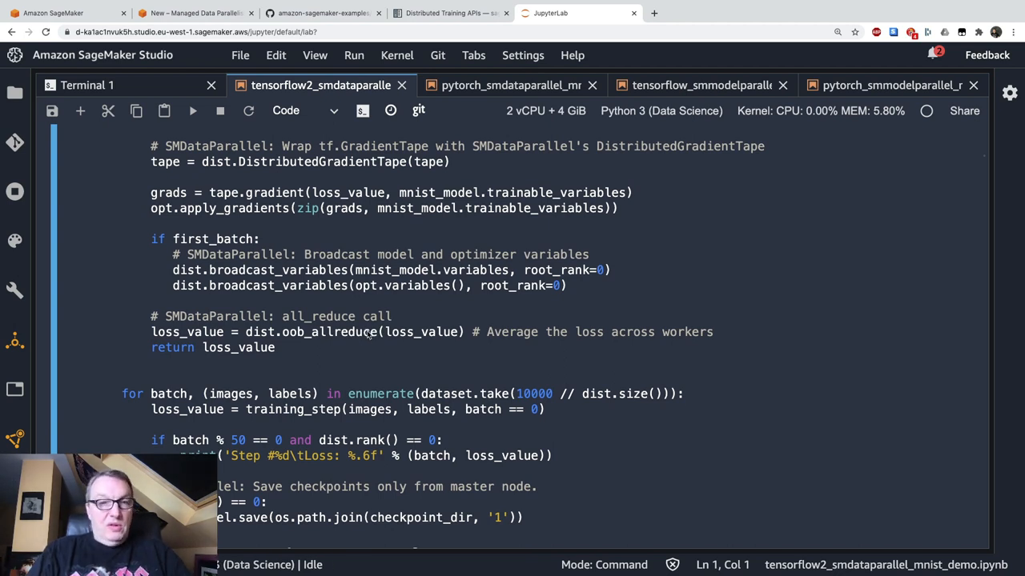
scroll("down", 3)
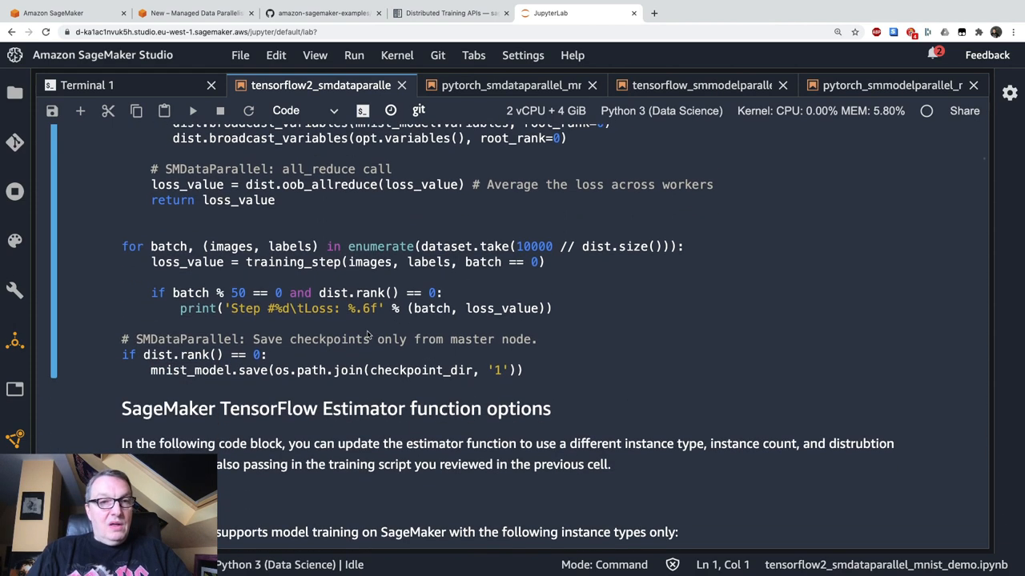
scroll("down", 3)
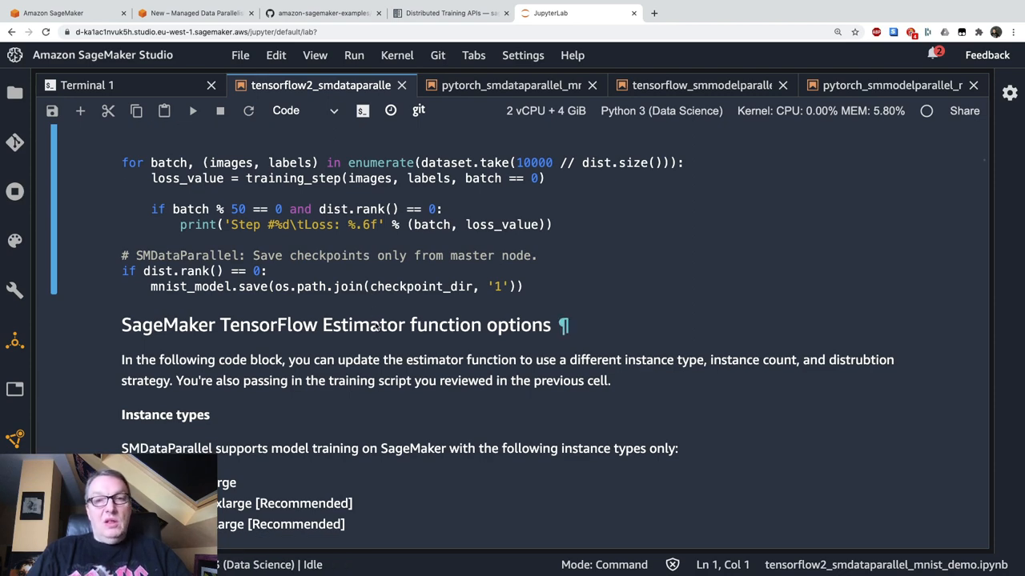
scroll("down", 3)
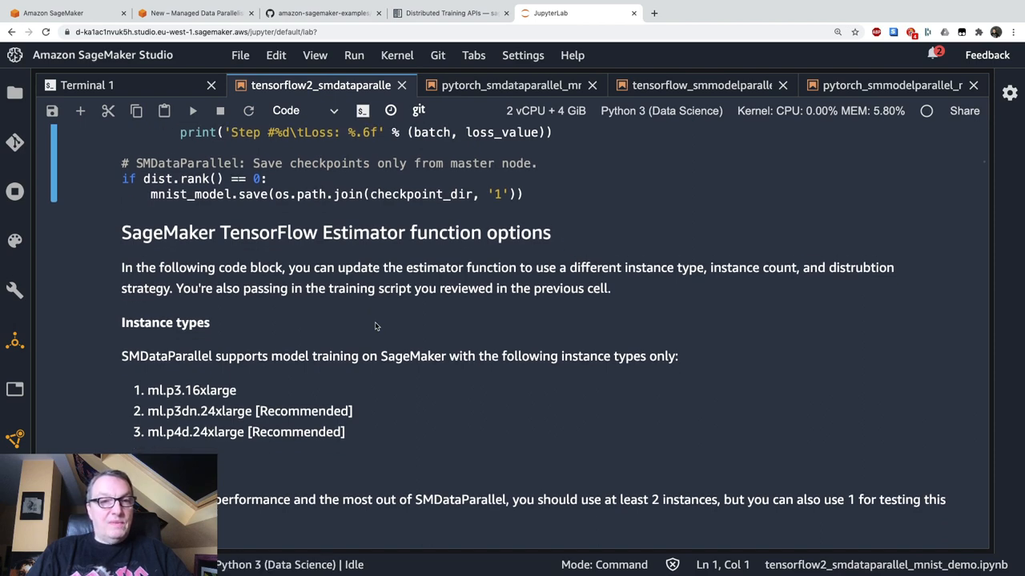
scroll("down", 3)
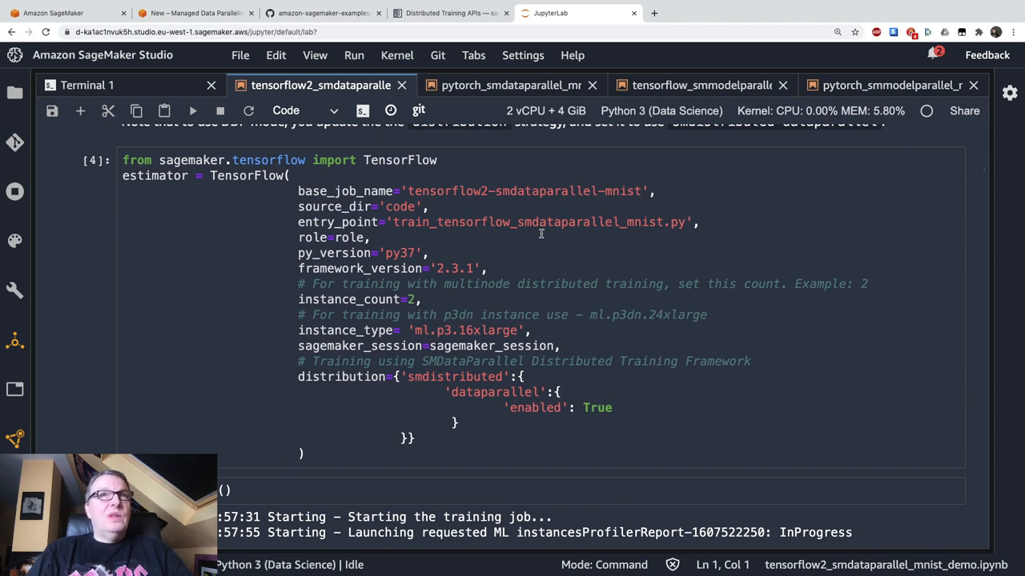
double_click(456, 268)
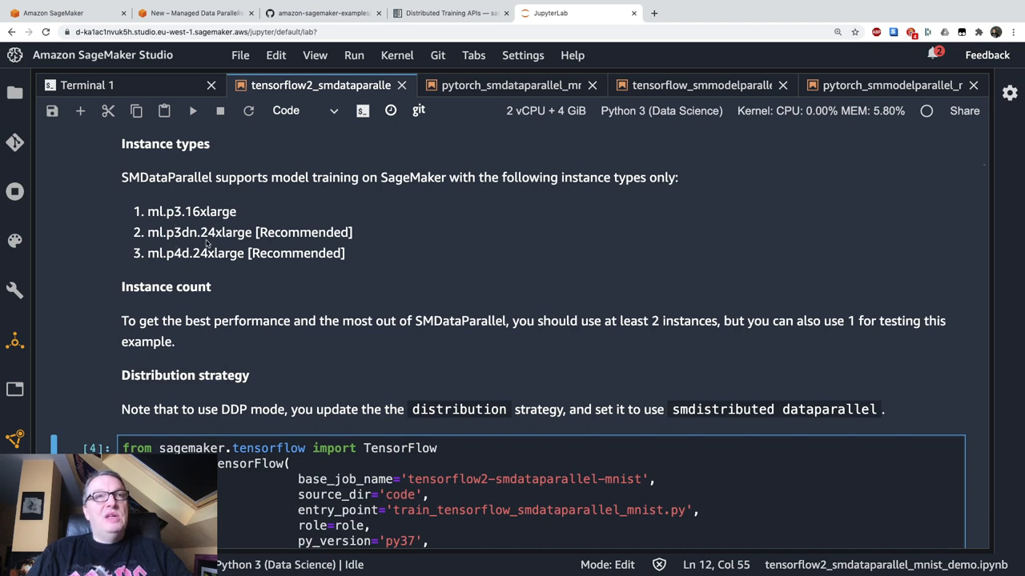
mouse_move(181, 264)
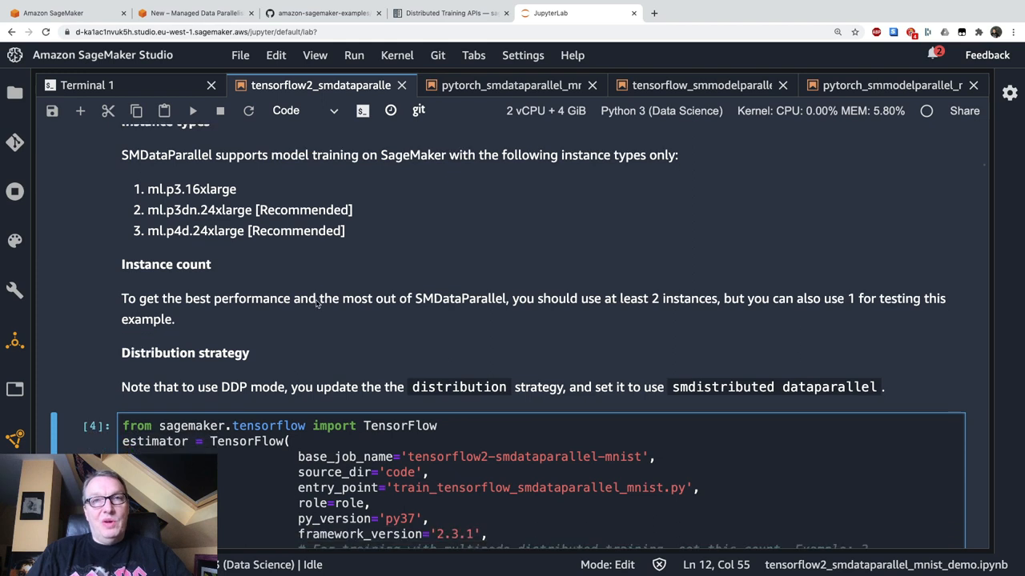
scroll("down", 3)
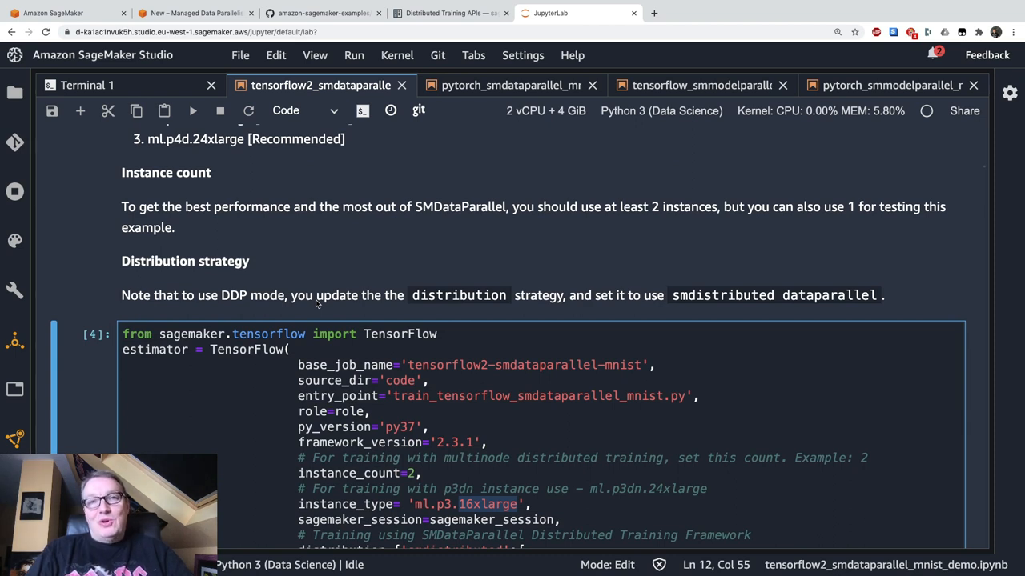
mouse_move(364, 387)
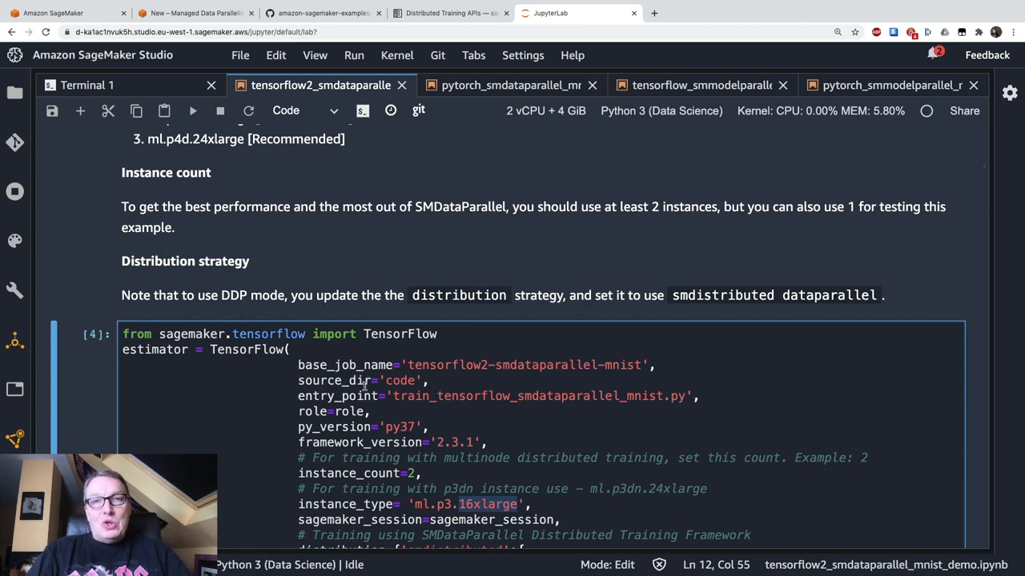
scroll("down", 3)
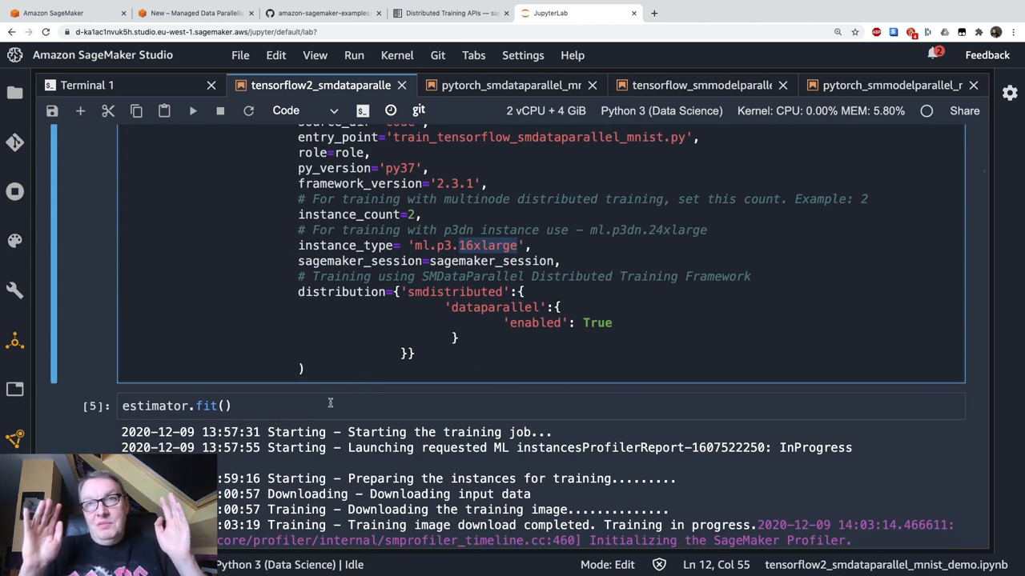
Scroll the log past algo-1/algo-2 connecting, then view the AWS News Blog GPU-to-CPU diagram
scroll("down", 3)
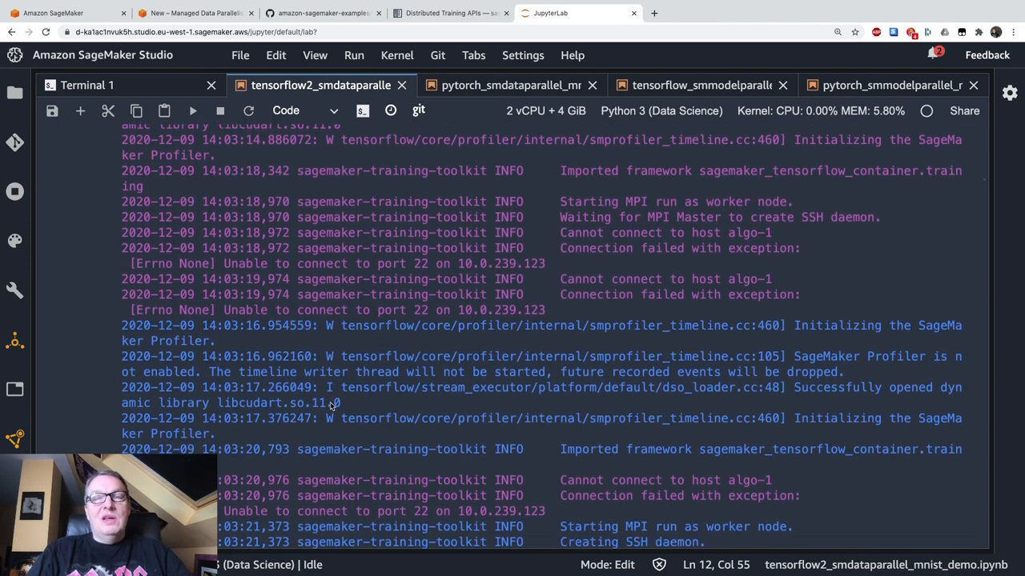
scroll("down", 3)
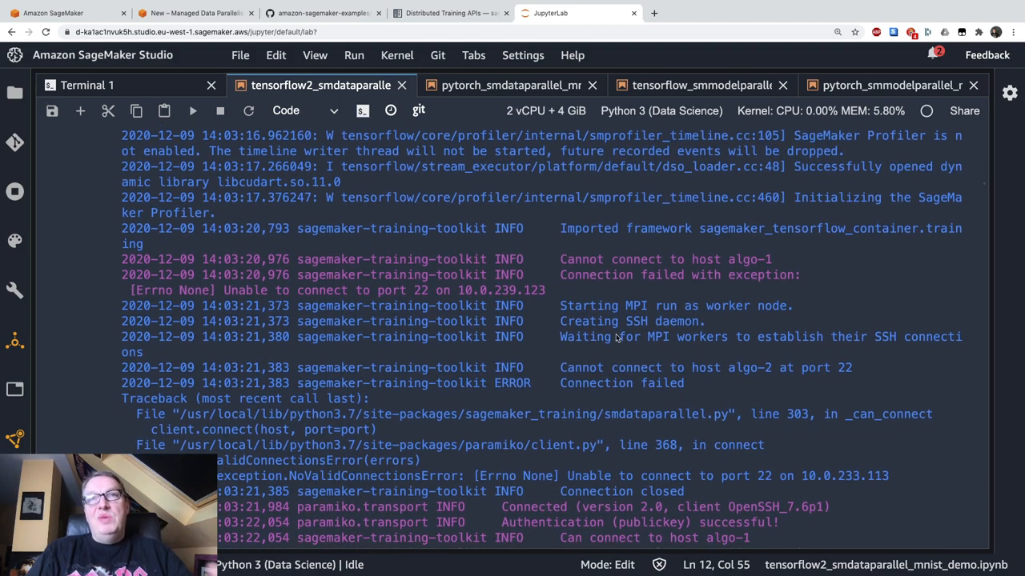
scroll("down", 3)
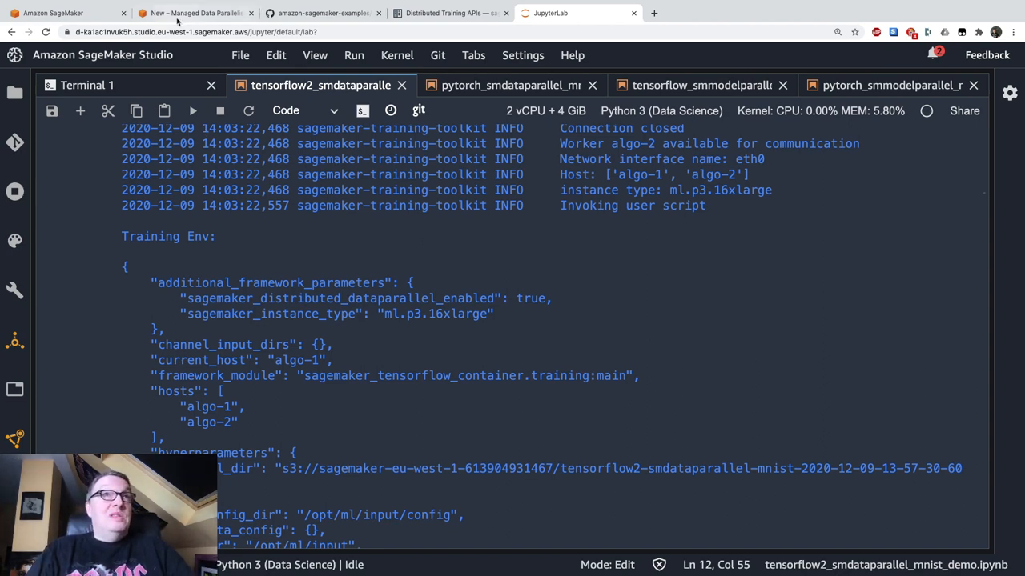
left_click(192, 13)
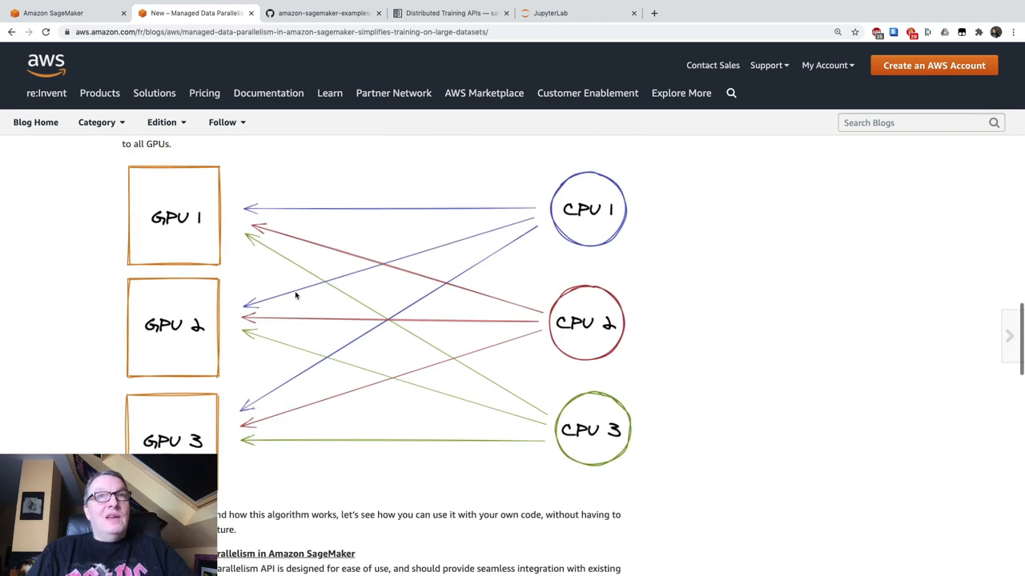
scroll("down", 3)
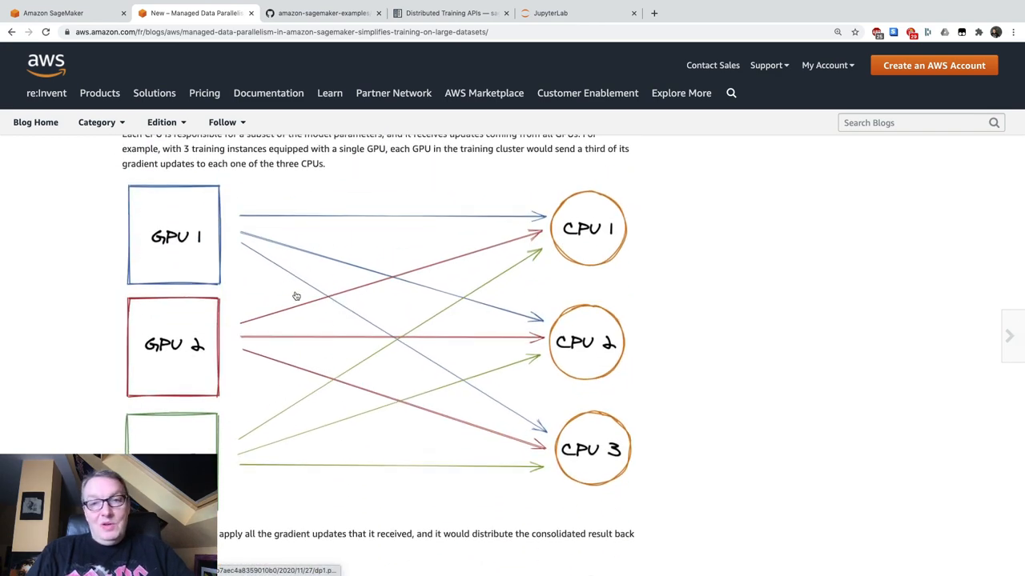